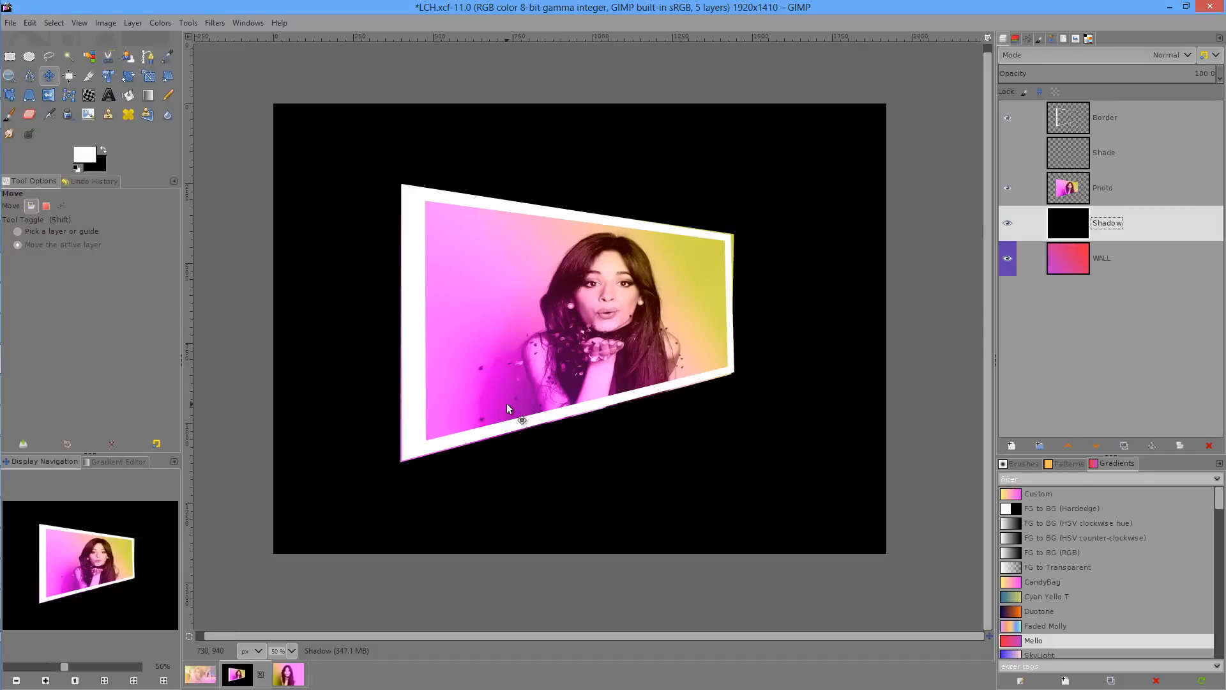
mouse_move(499, 396)
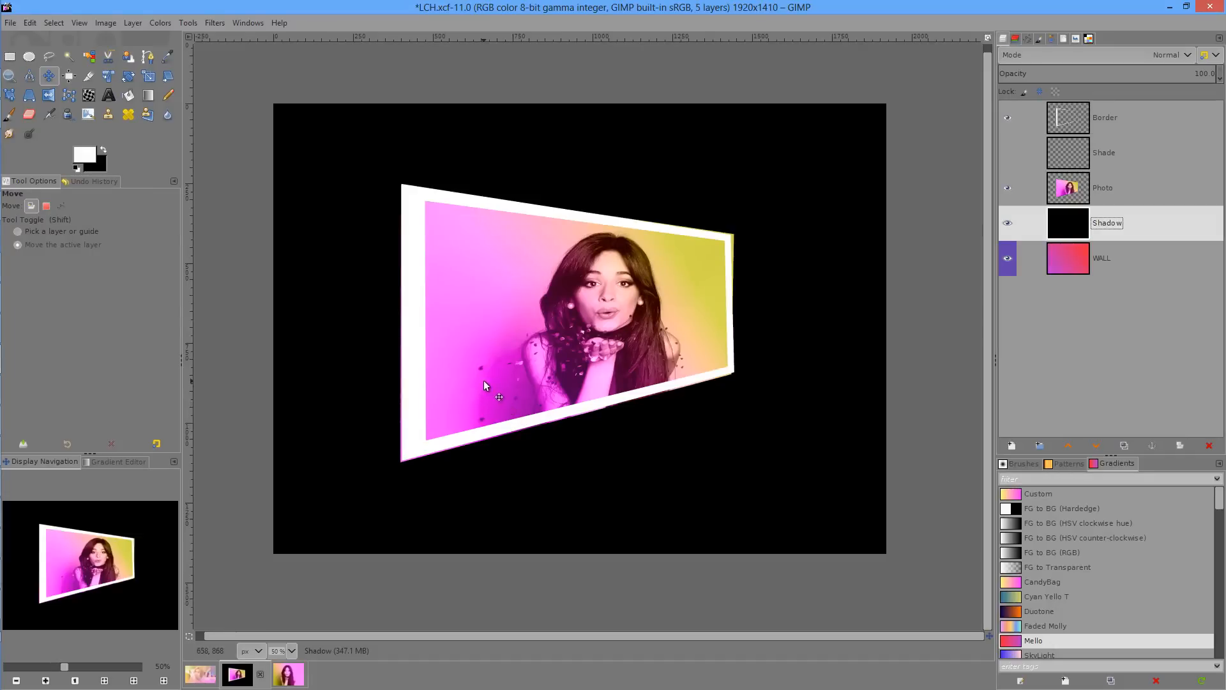
mouse_move(356, 194)
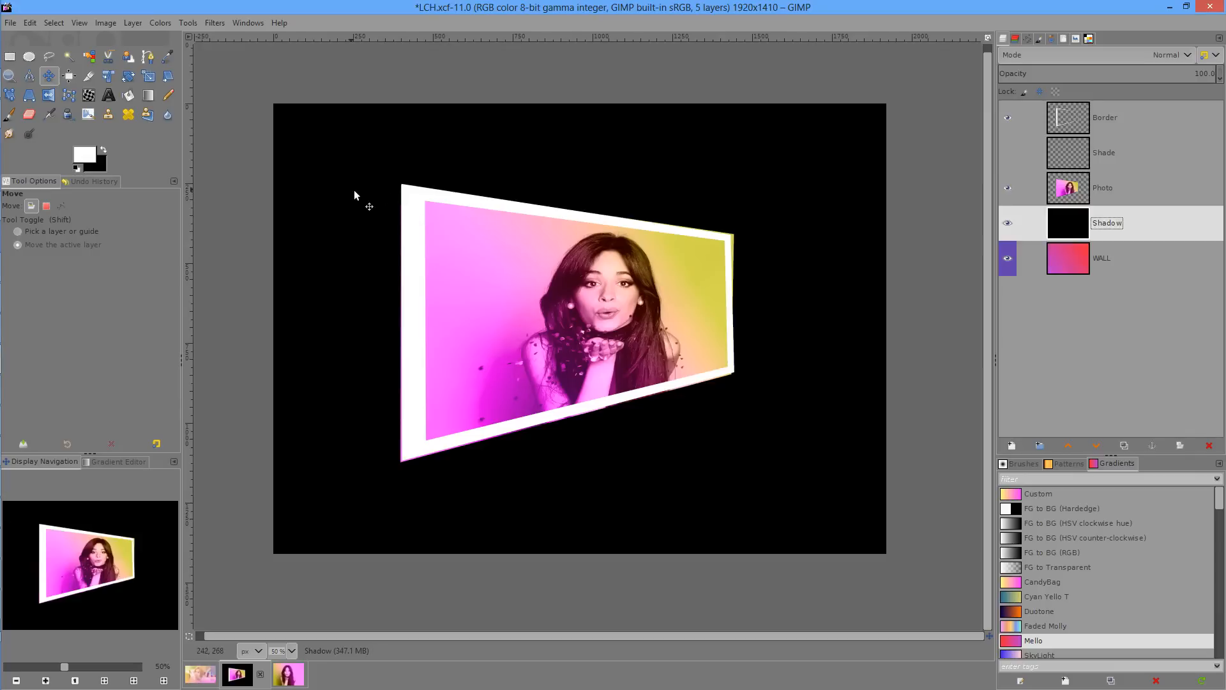
mouse_move(845, 182)
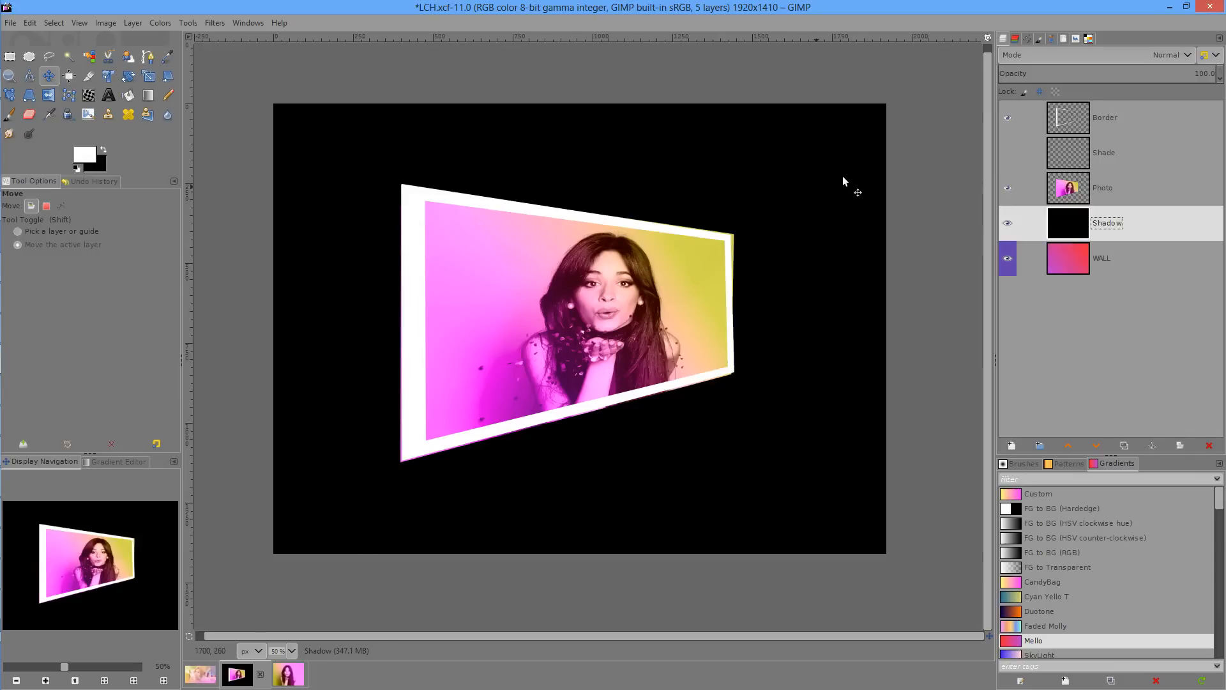
mouse_move(501, 321)
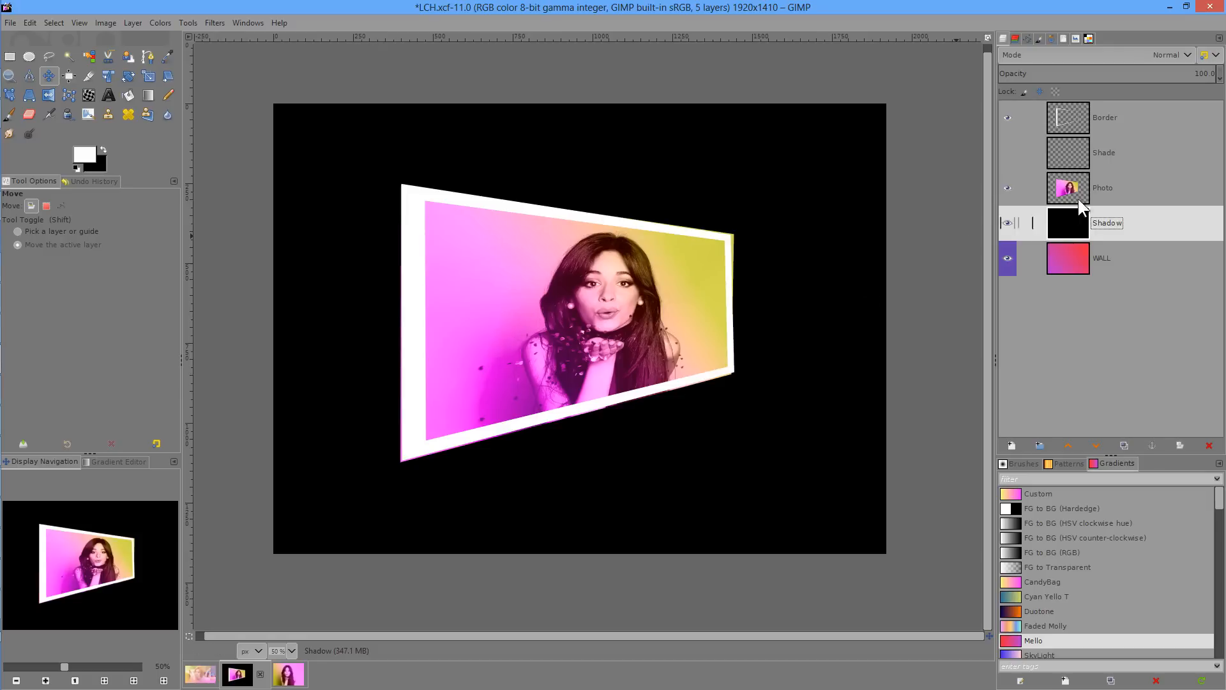
Select the Shadow layer and start a Handle Transform warp on it
left_click(1008, 223)
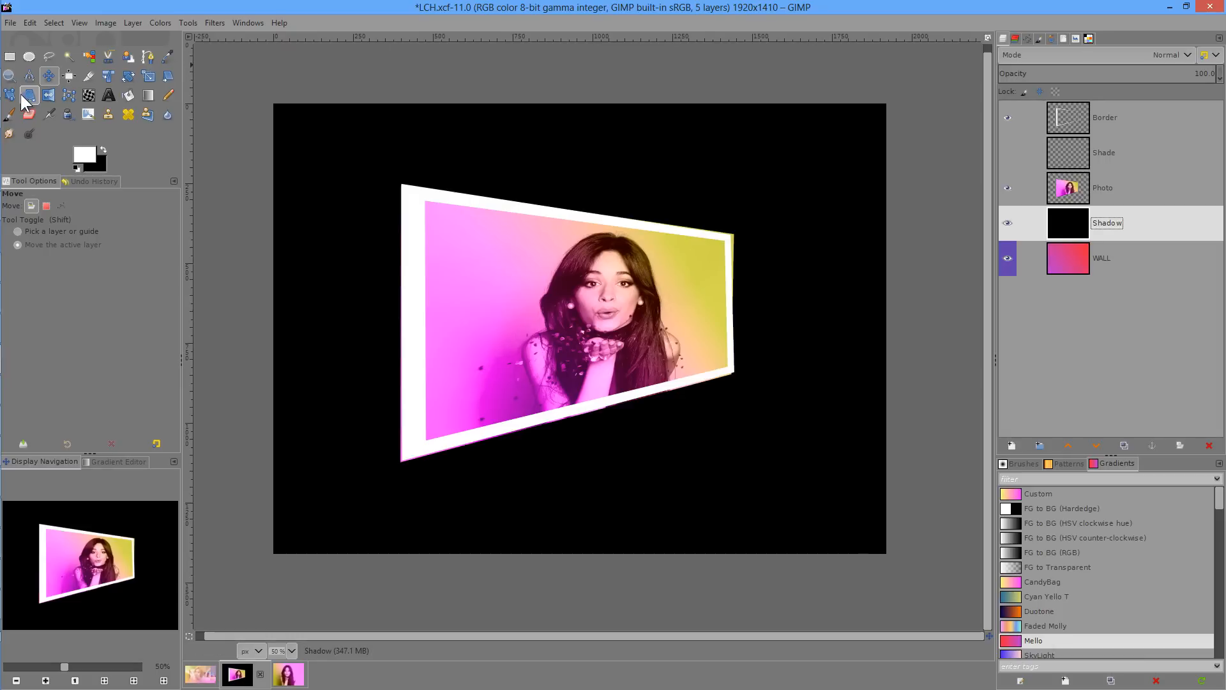
left_click(9, 94)
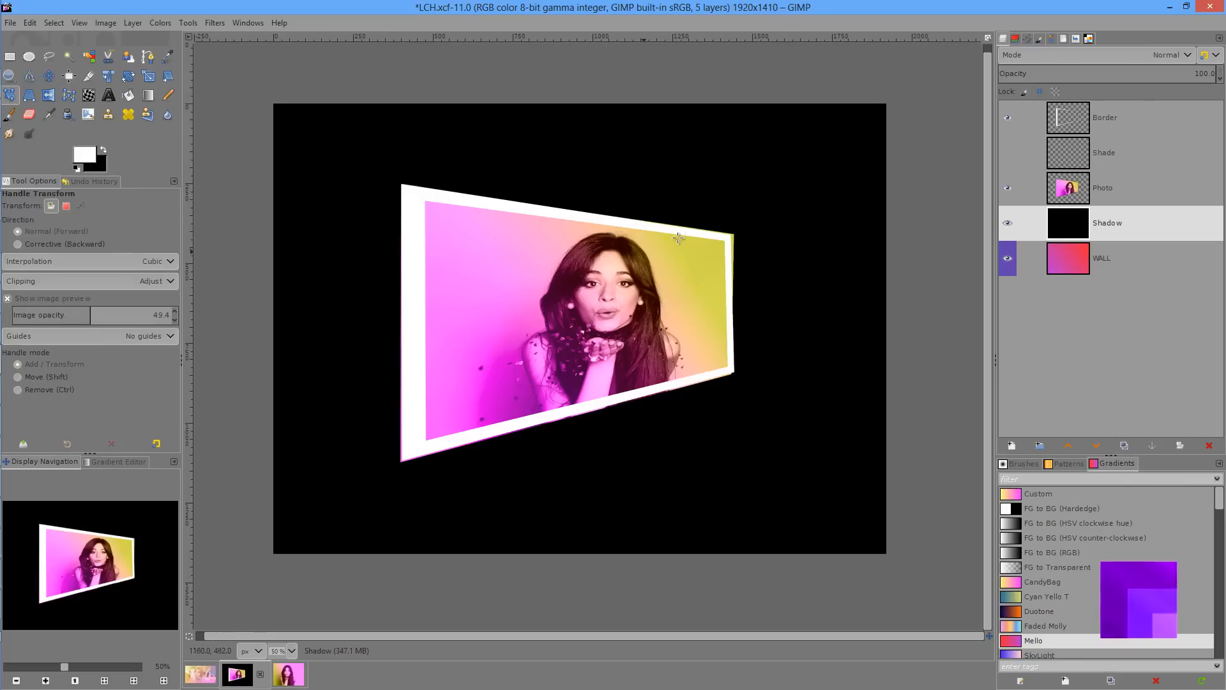
mouse_move(608, 205)
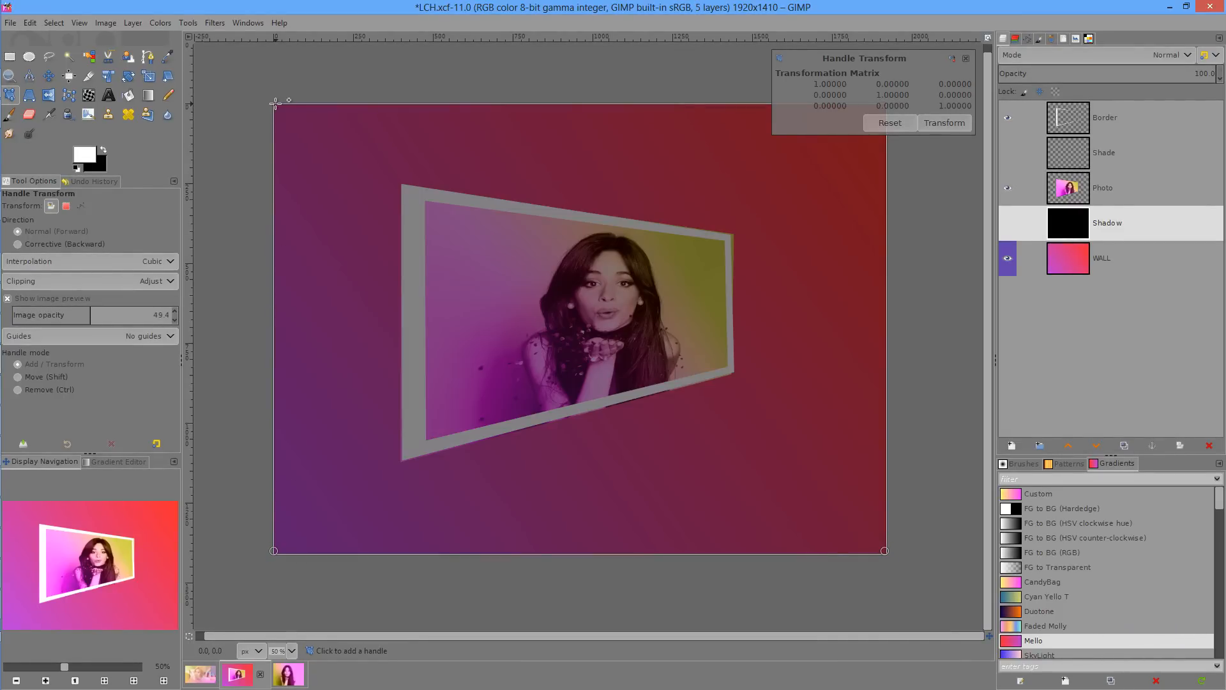
mouse_move(274, 103)
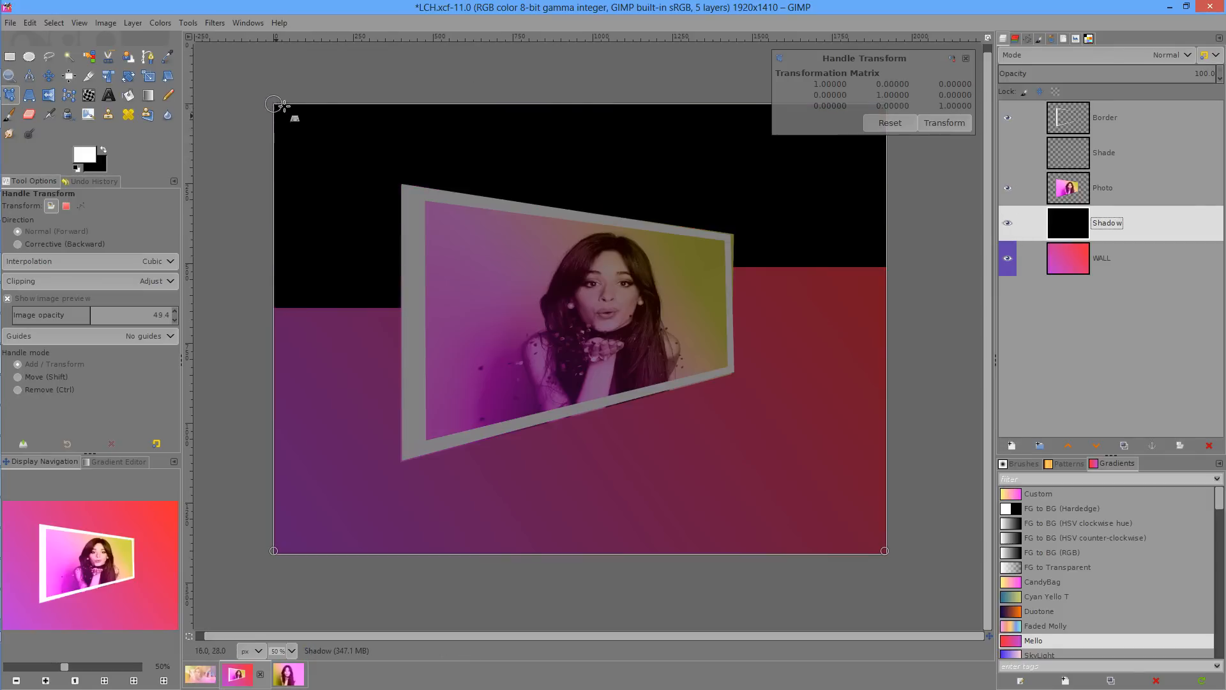
Pin the shadow's top-left, bottom-left and bottom-right corners onto the white frame's corners
left_click_drag(273, 103, 405, 188)
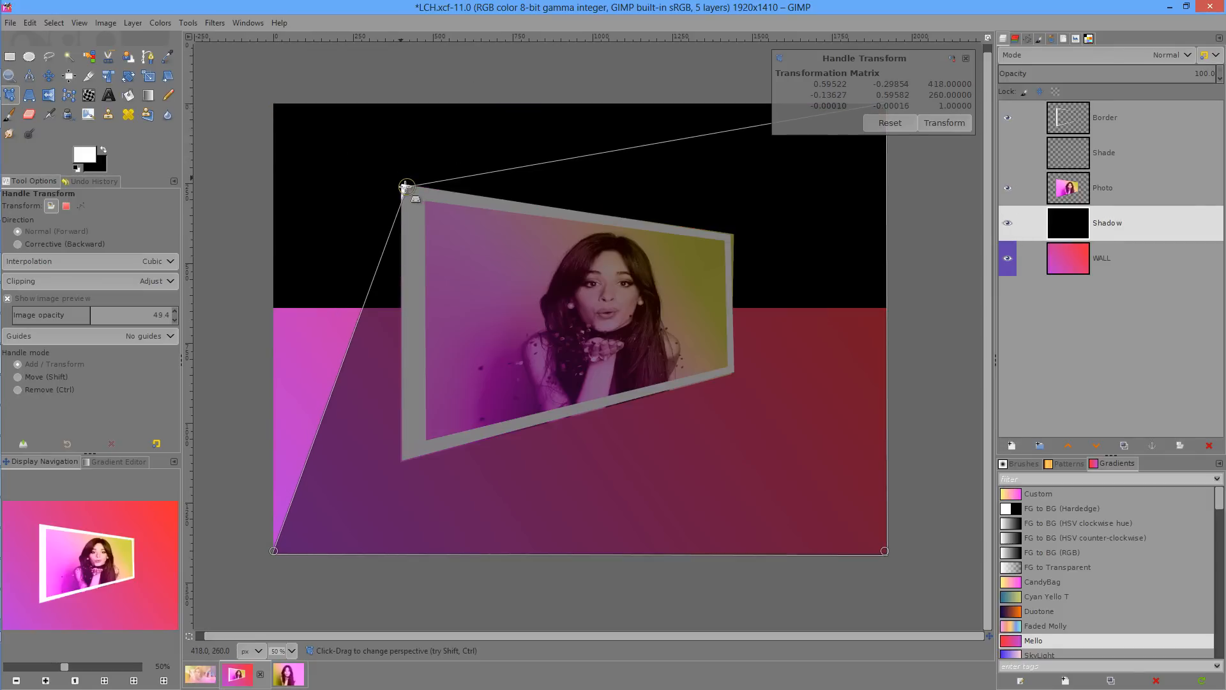
left_click_drag(405, 187, 398, 187)
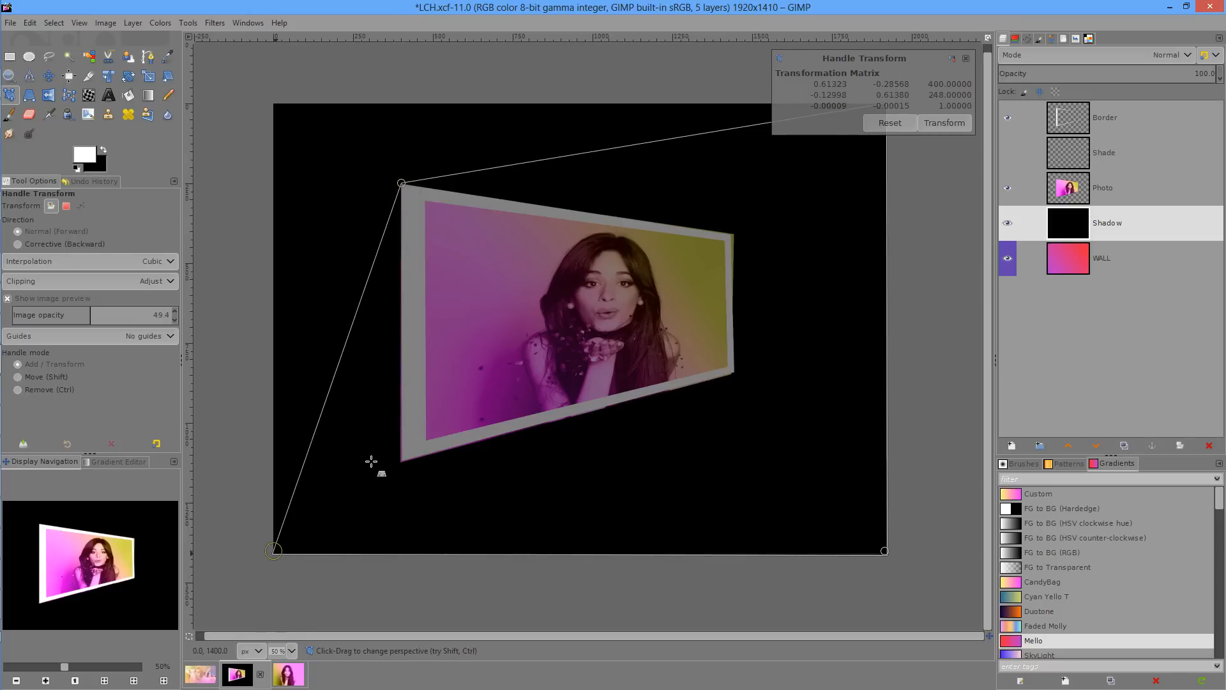
left_click_drag(274, 551, 401, 457)
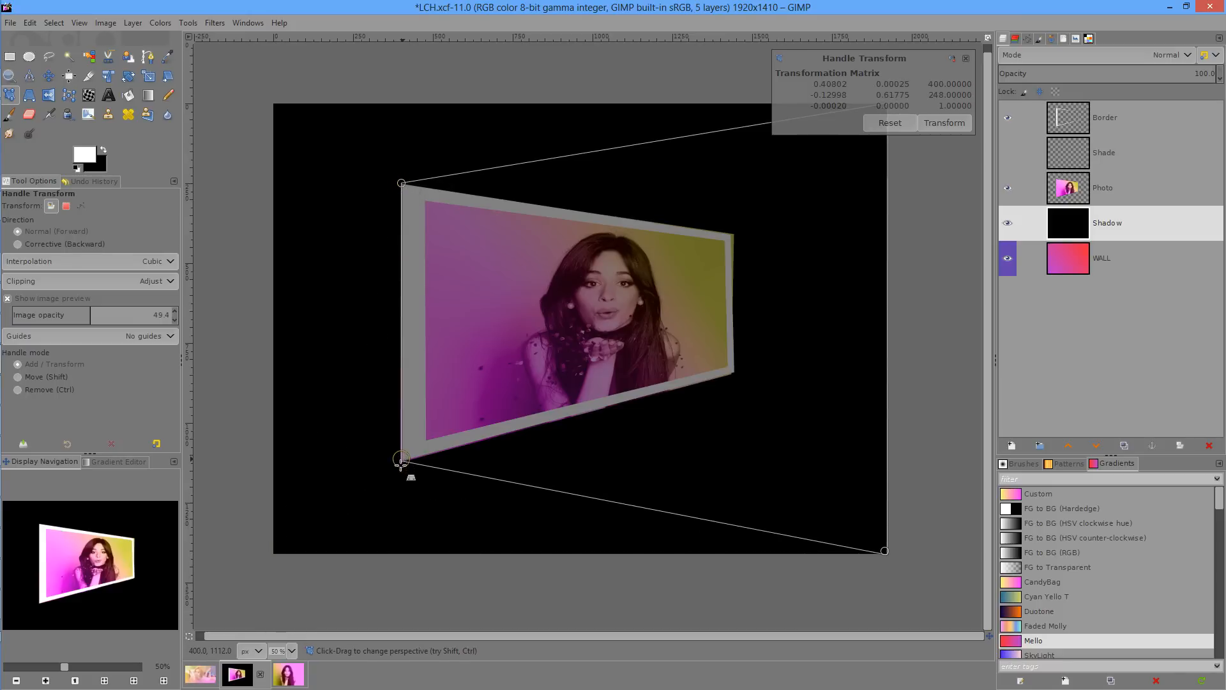
left_click_drag(883, 551, 753, 393)
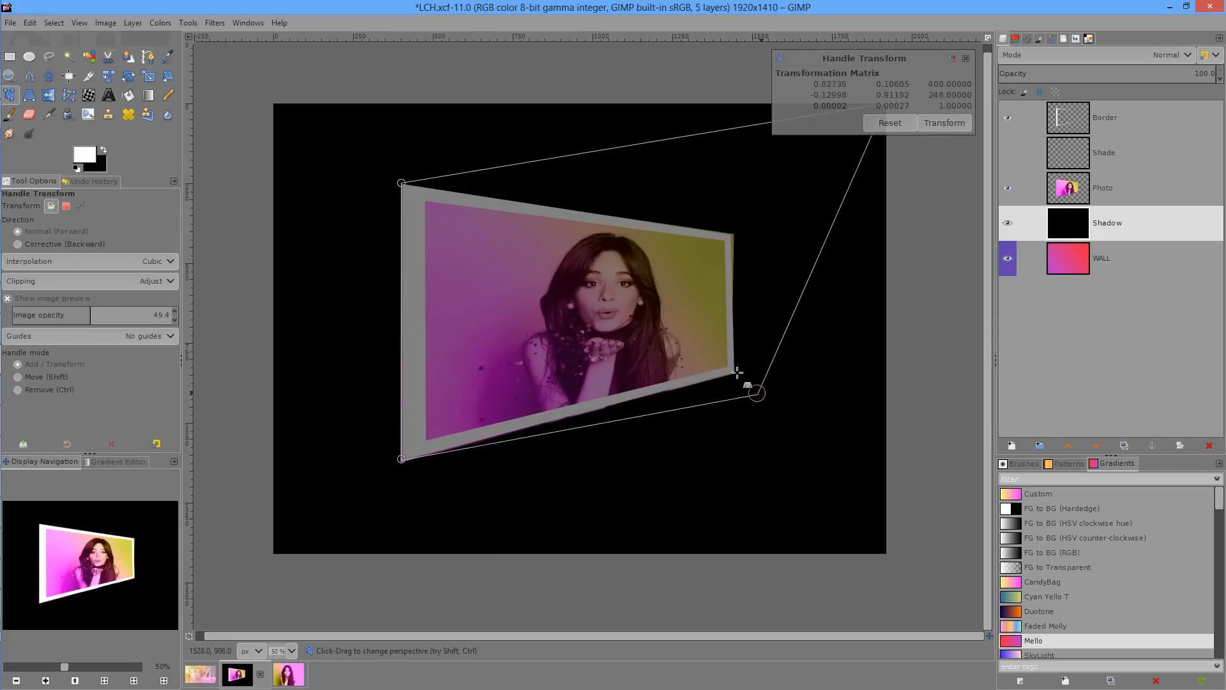
left_click_drag(753, 394, 730, 371)
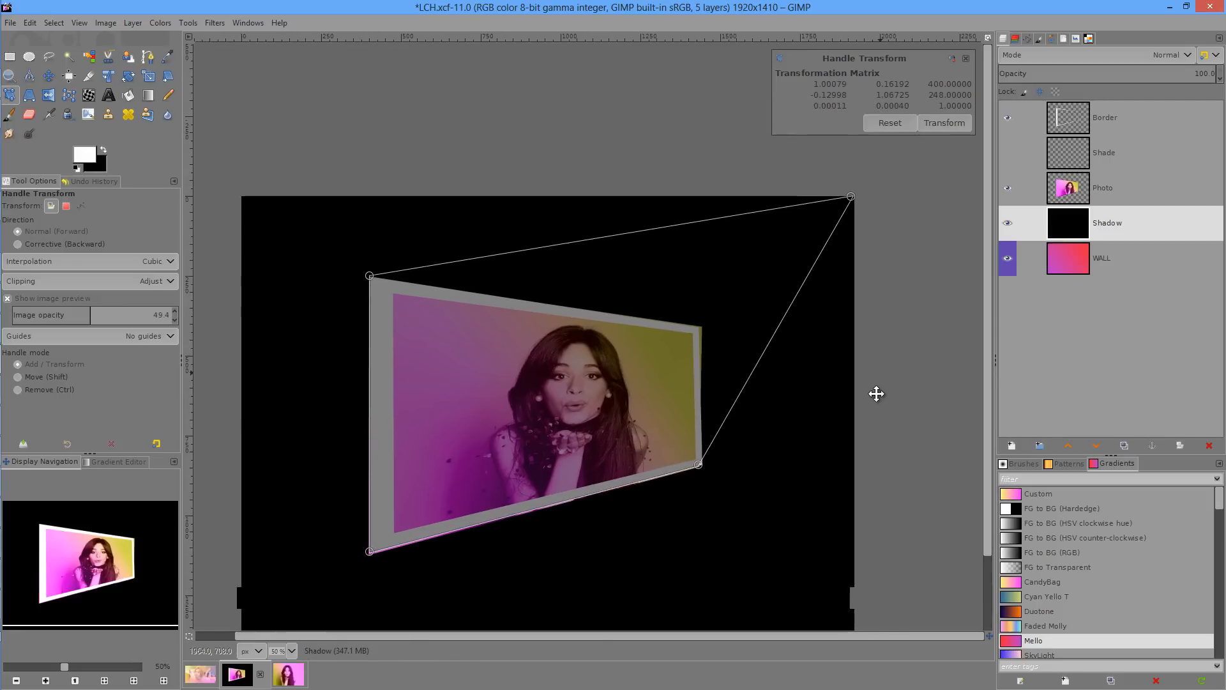
Drag the shadow's top-right corner onto the frame corner and fine-tune its position
left_click_drag(850, 197, 696, 321)
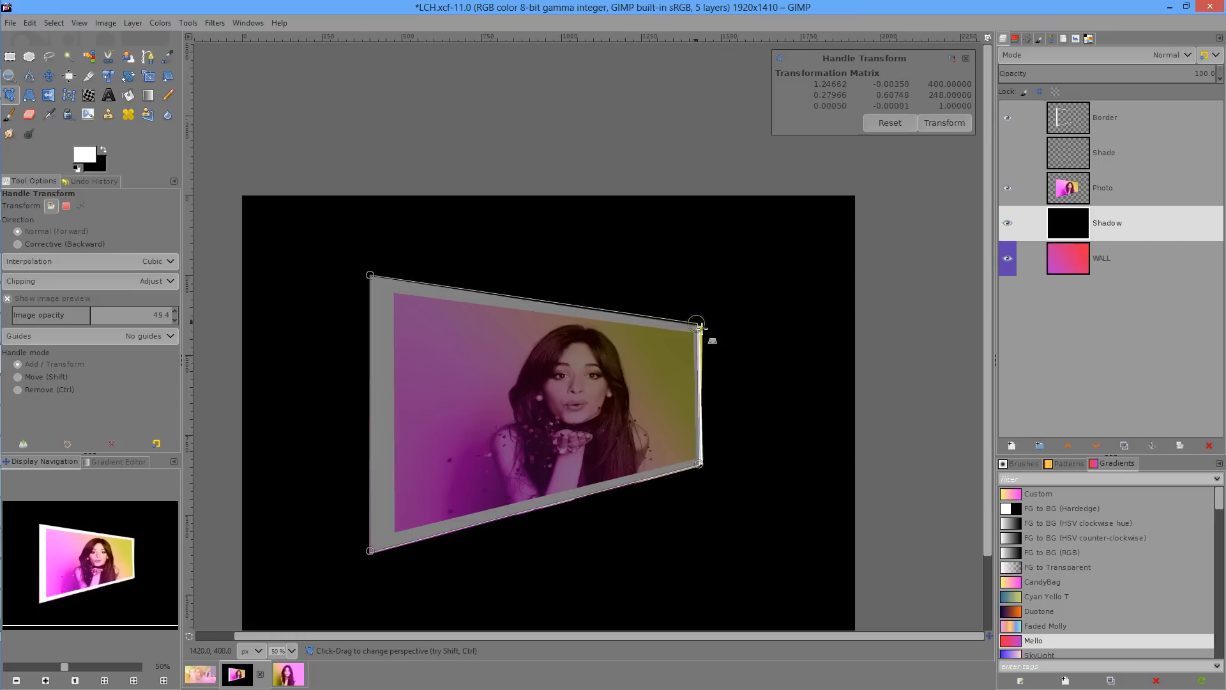
left_click_drag(696, 322, 701, 328)
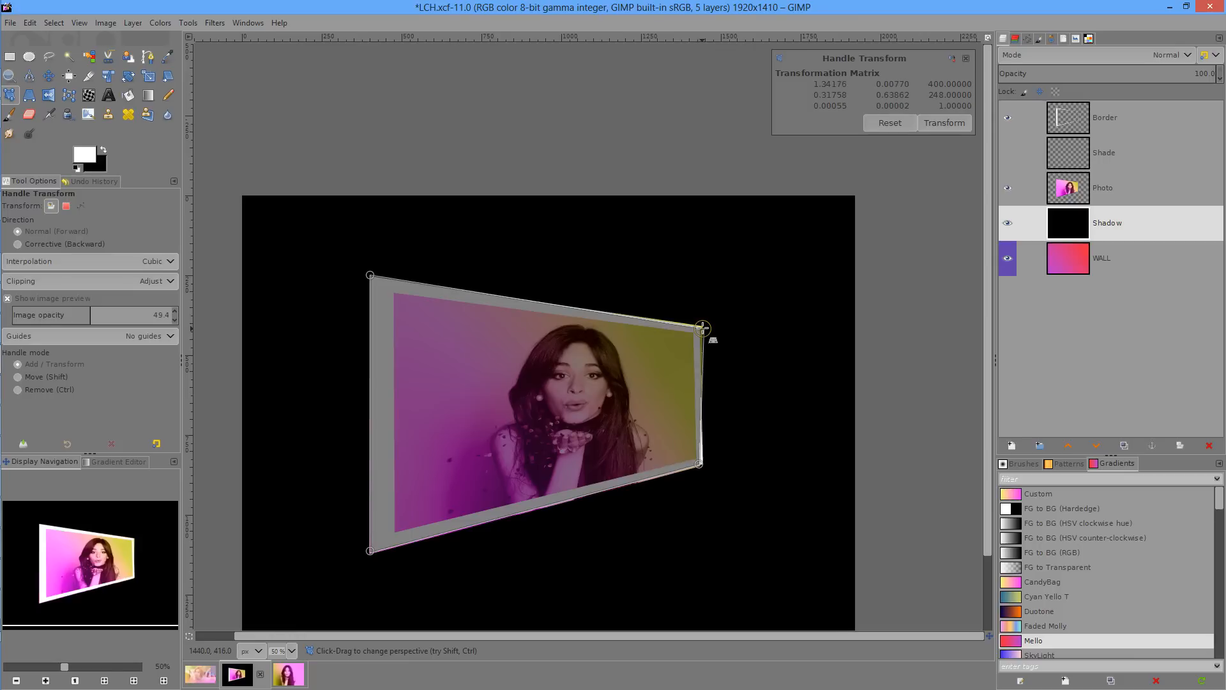
left_click_drag(702, 327, 701, 323)
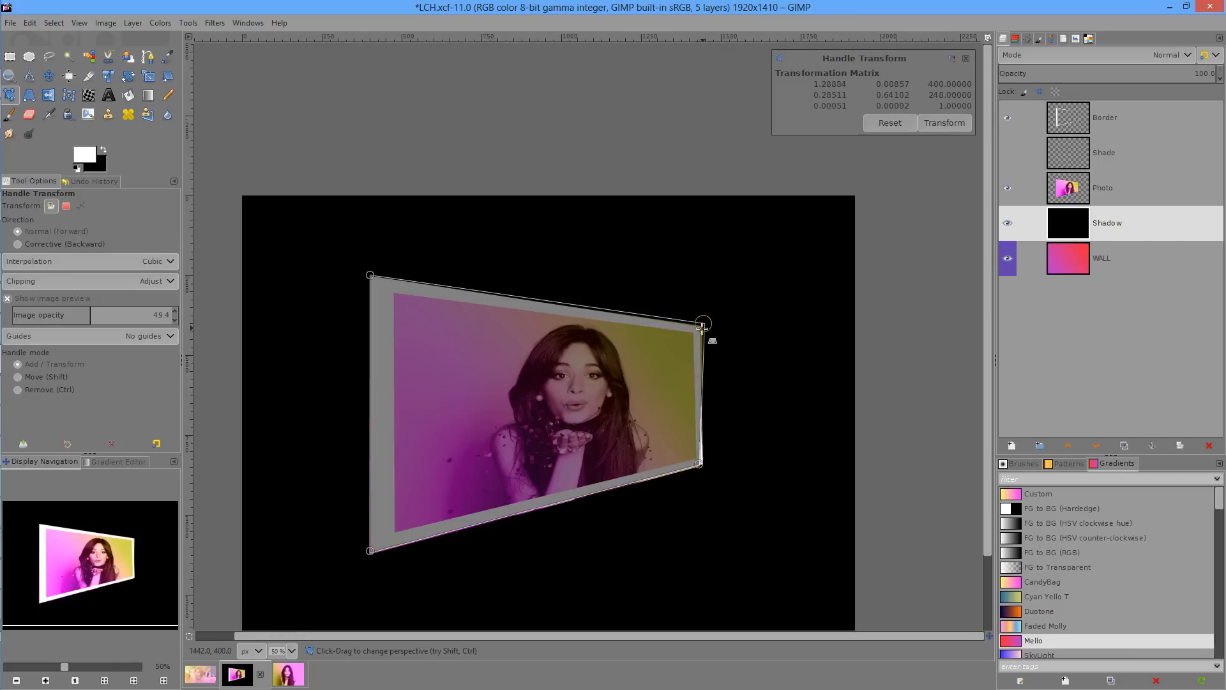
left_click_drag(702, 322, 704, 322)
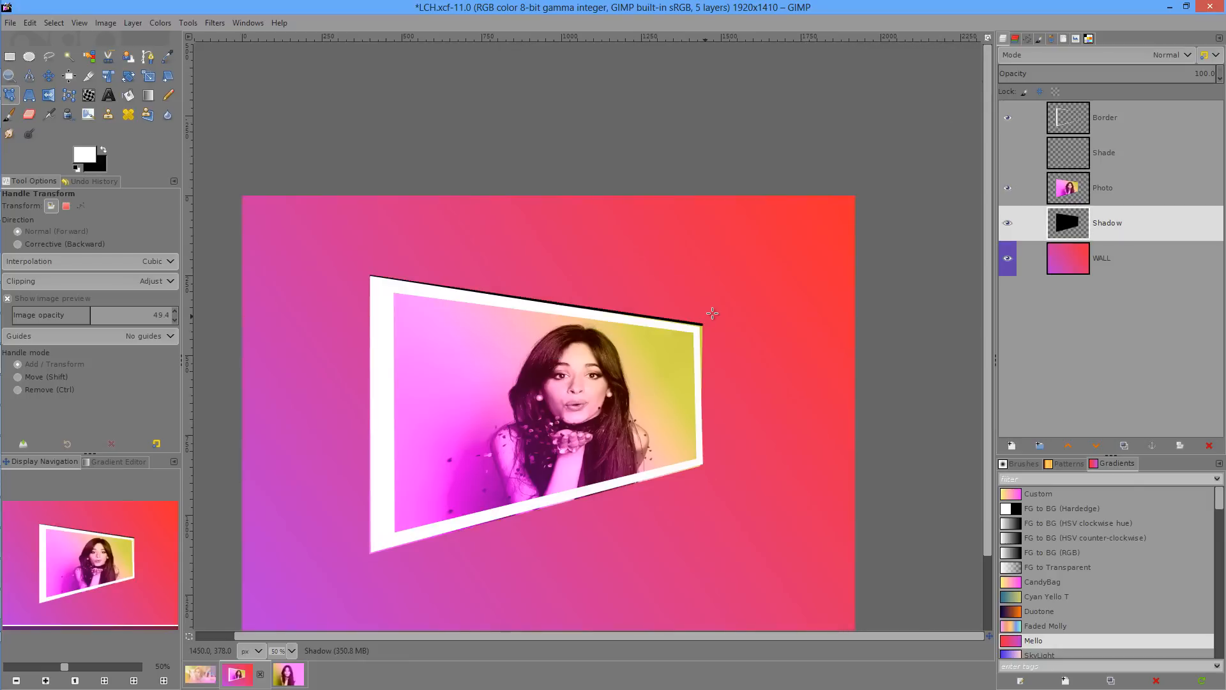
mouse_move(722, 288)
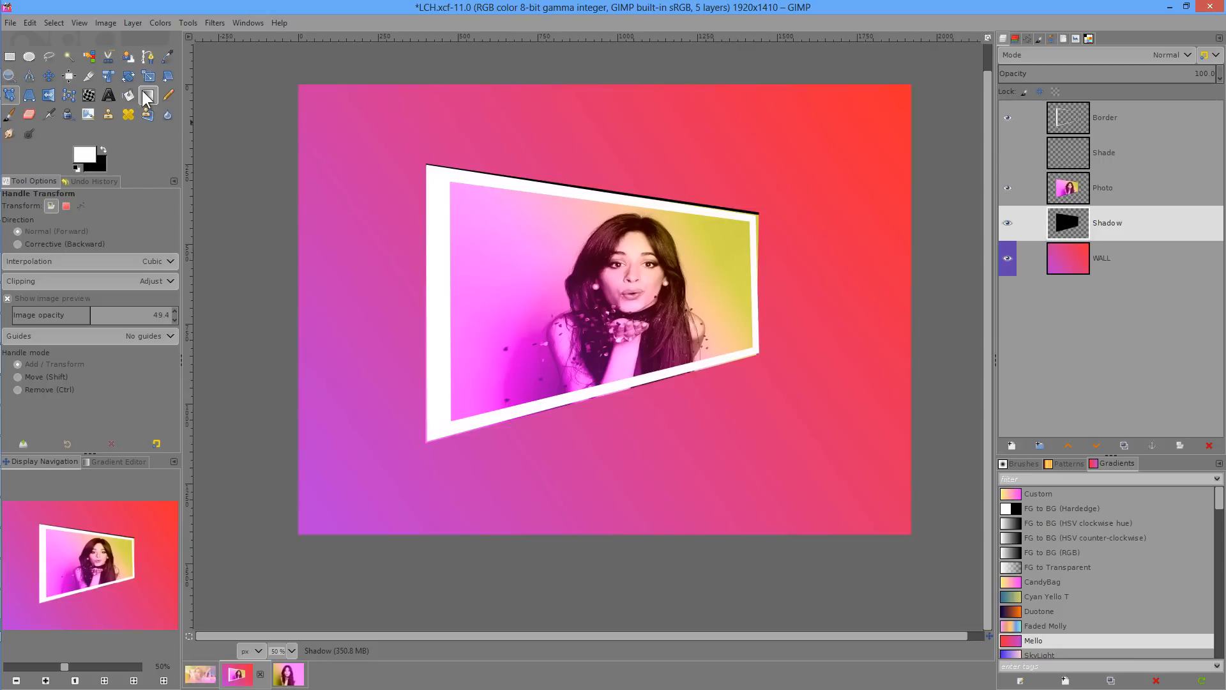
mouse_move(107, 76)
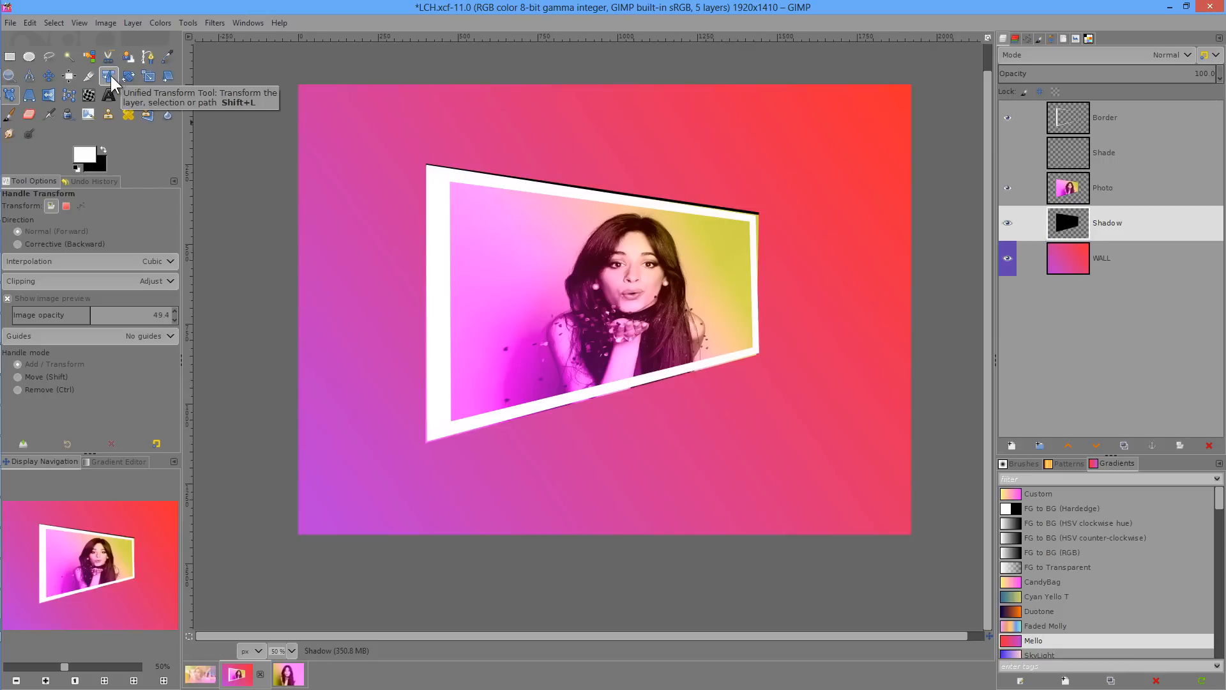
Switch to the Unified Transform tool for the warped Shadow layer
left_click(108, 75)
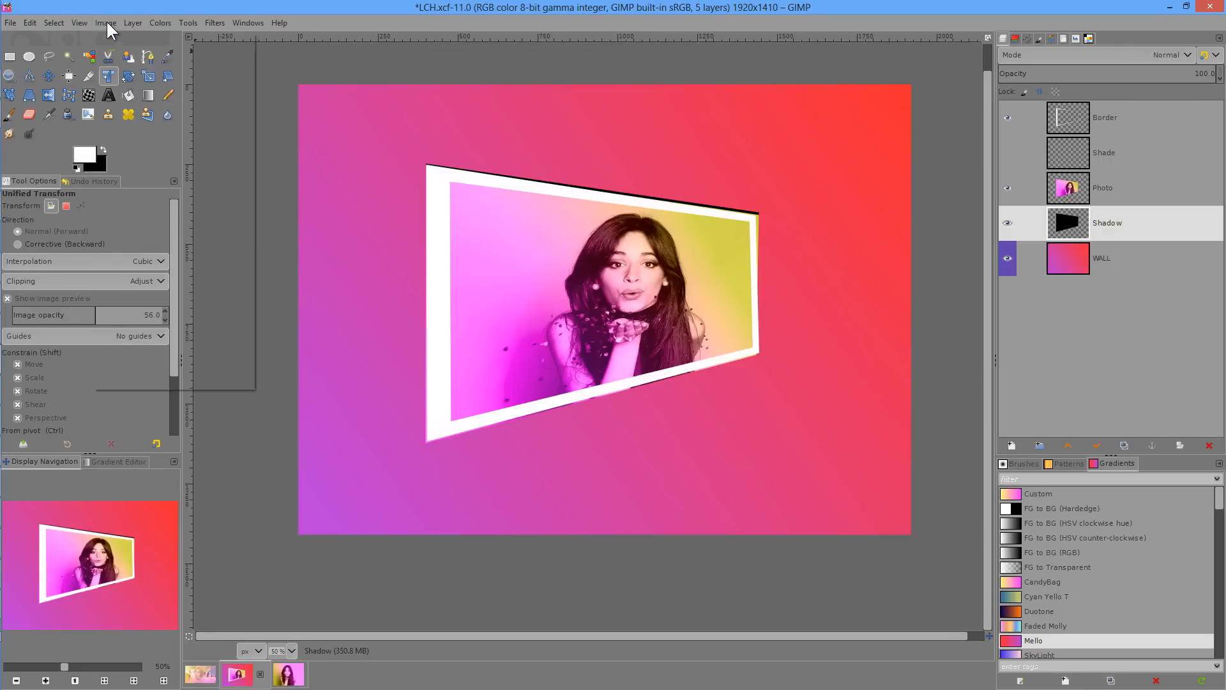
Configure the image grid and overlay it on the canvas via Show Grid
left_click(105, 22)
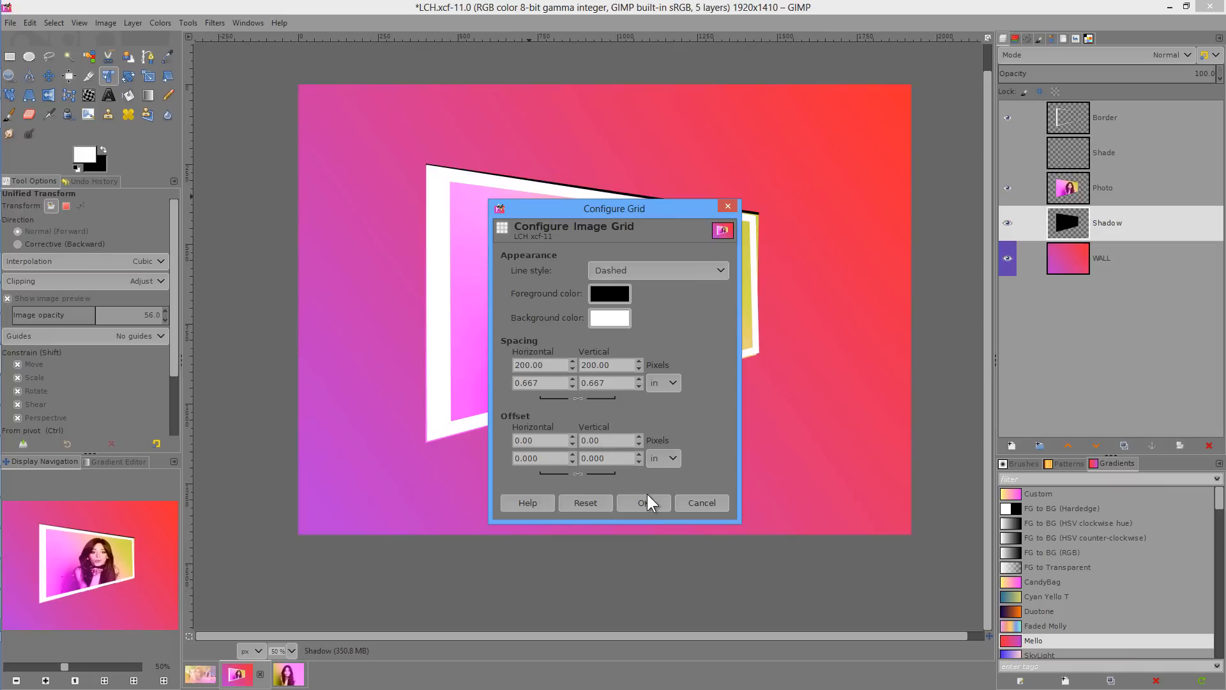
left_click(643, 503)
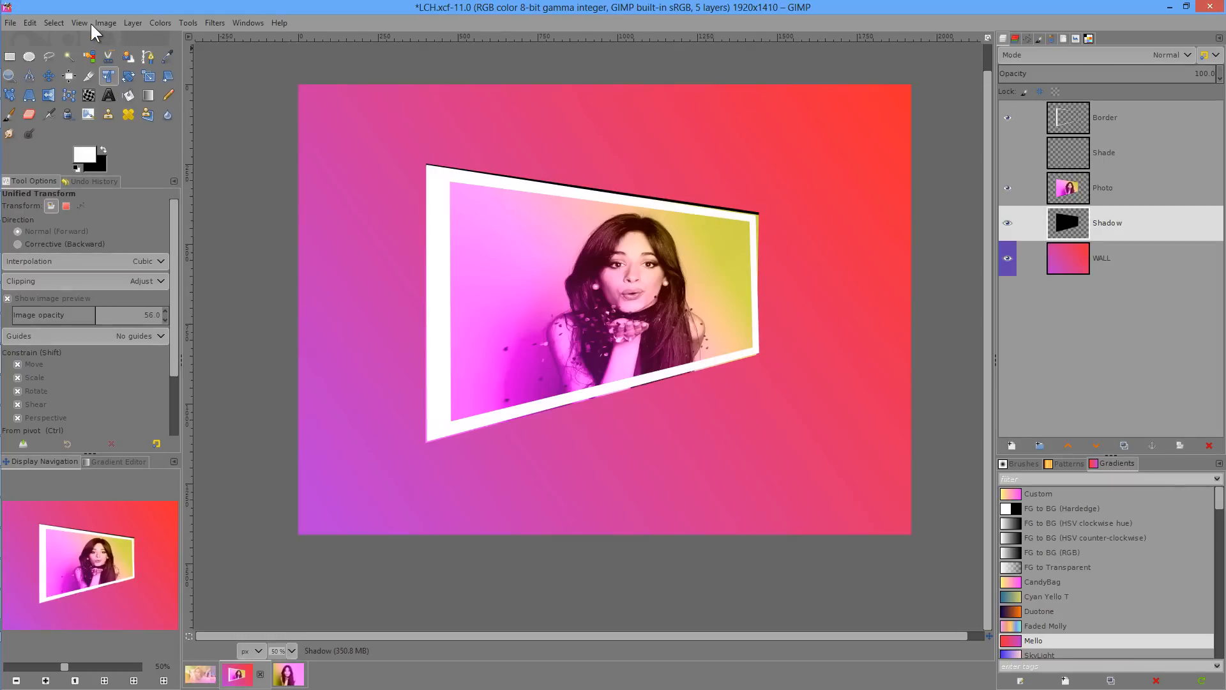
left_click(79, 21)
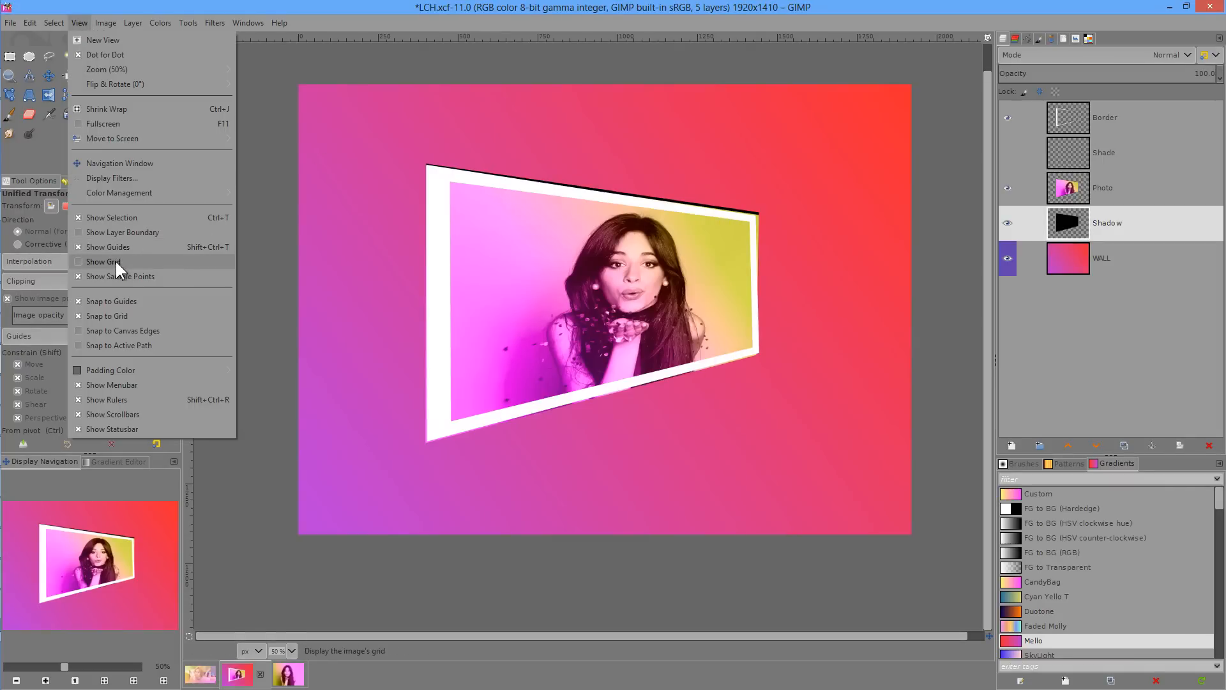
left_click(103, 261)
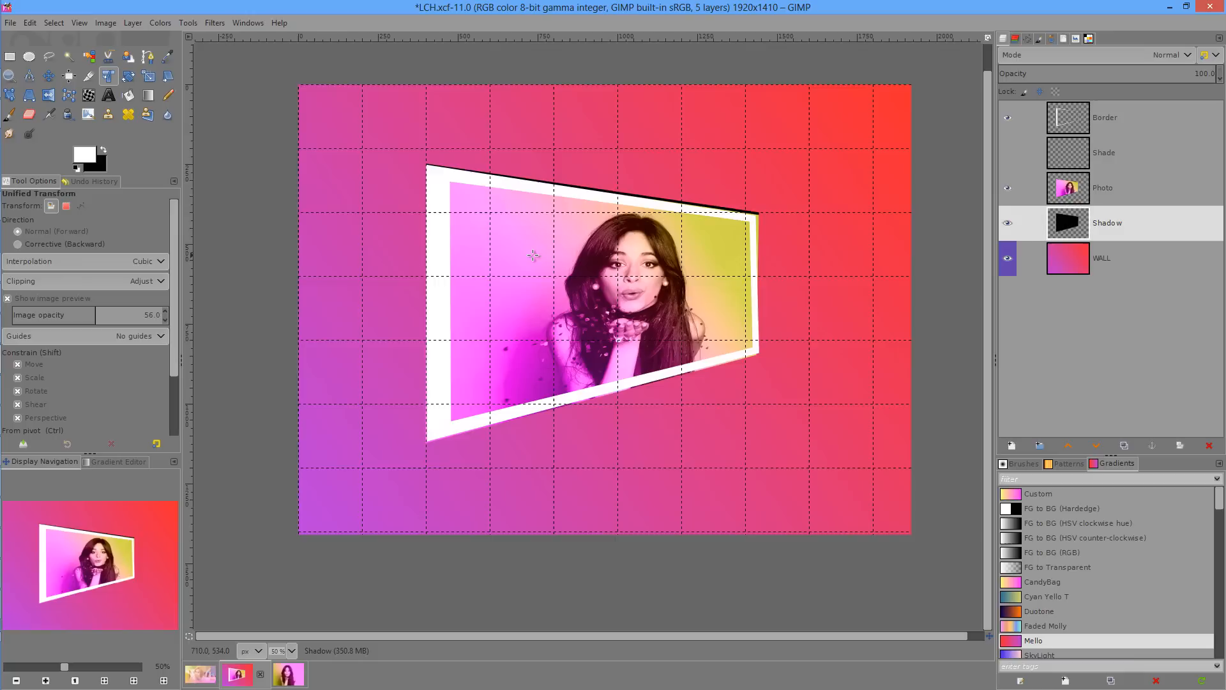
mouse_move(743, 202)
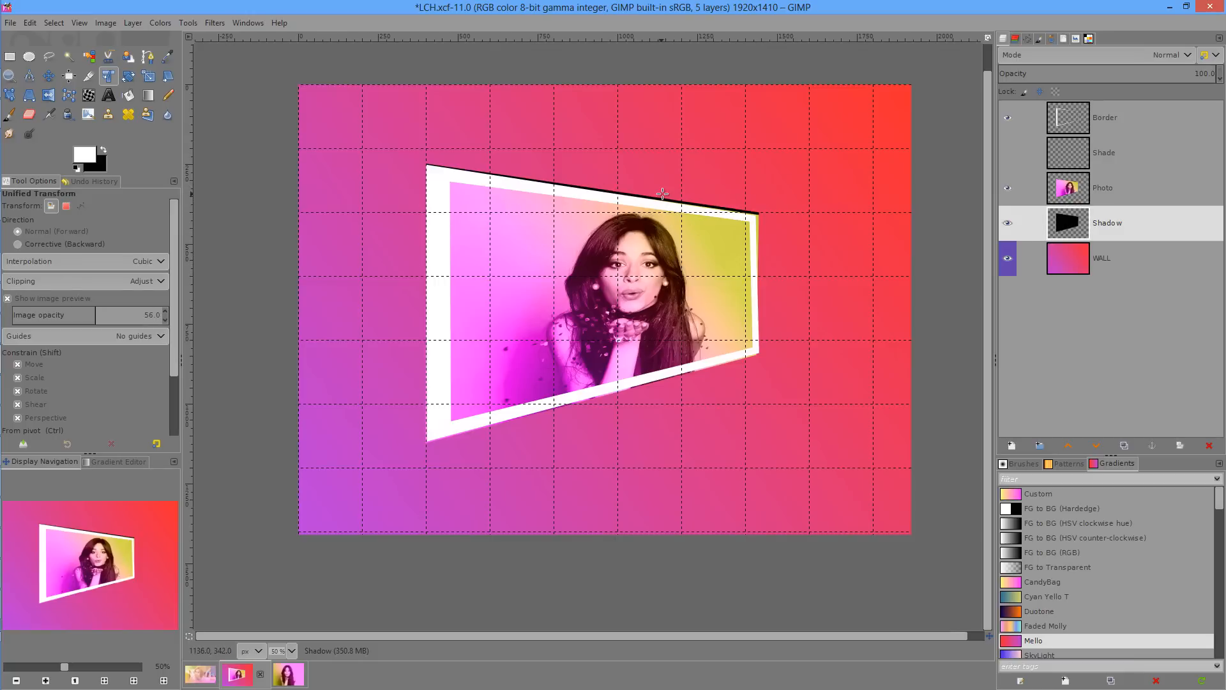
mouse_move(822, 207)
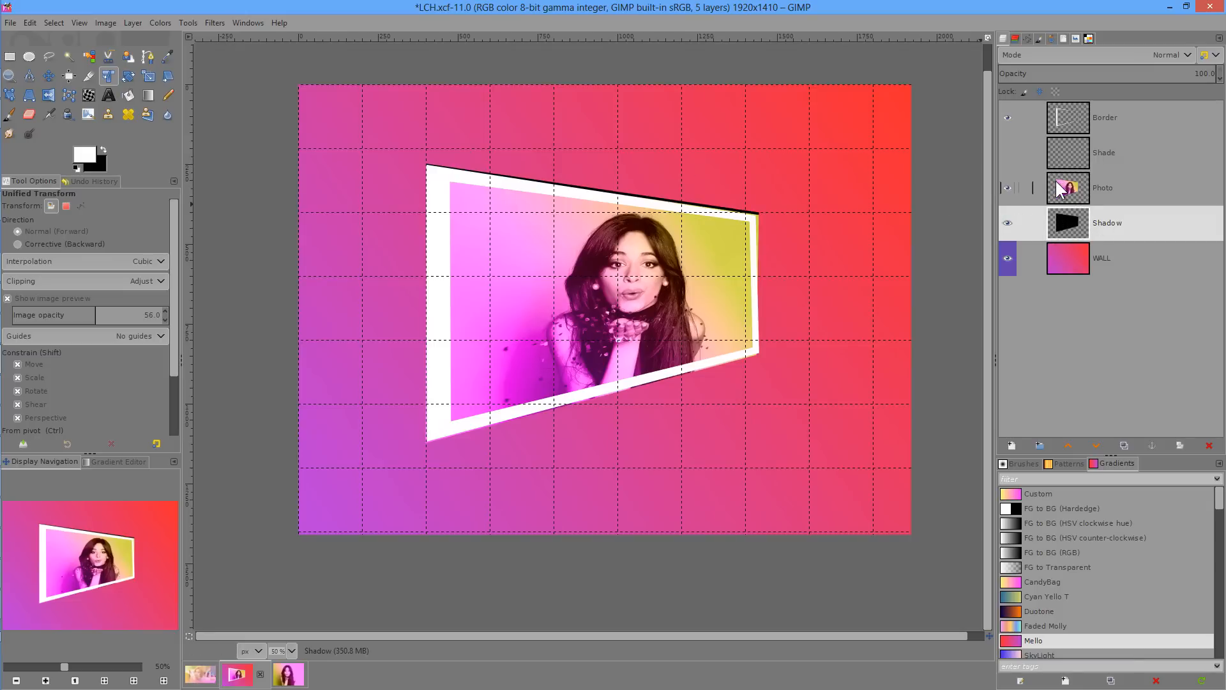
Shear the Shadow, Photo and Border layers into the same leftward slant and show the border again
left_click(1101, 187)
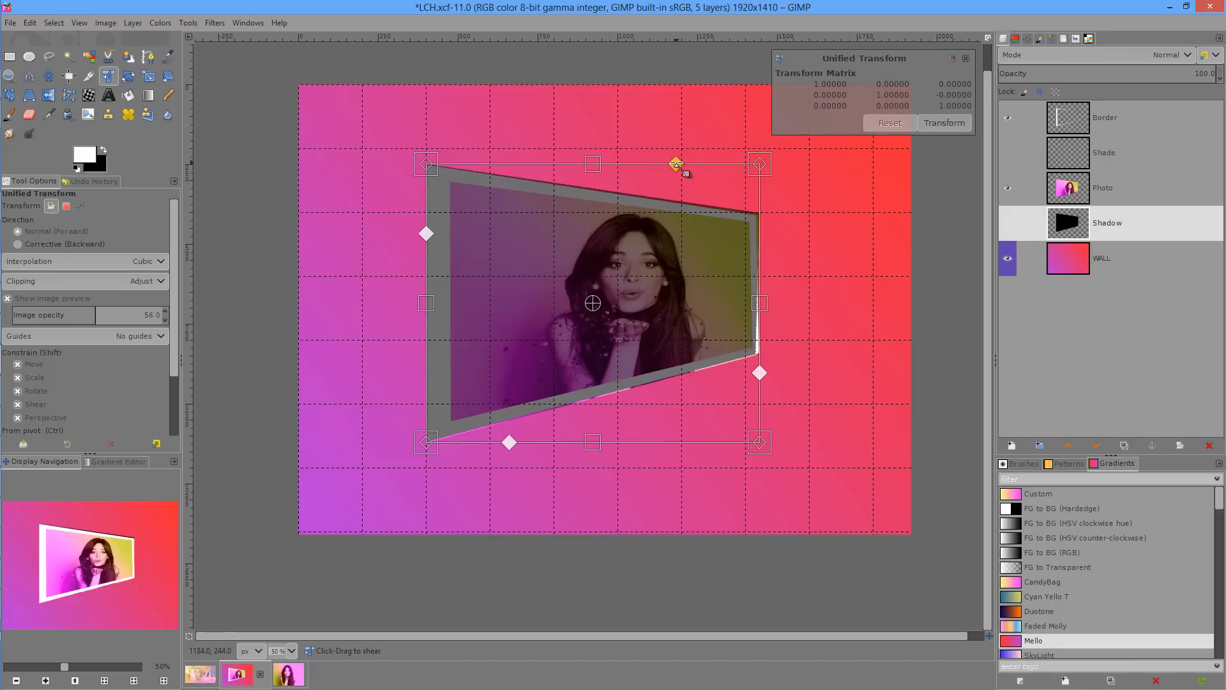
left_click_drag(677, 163, 645, 163)
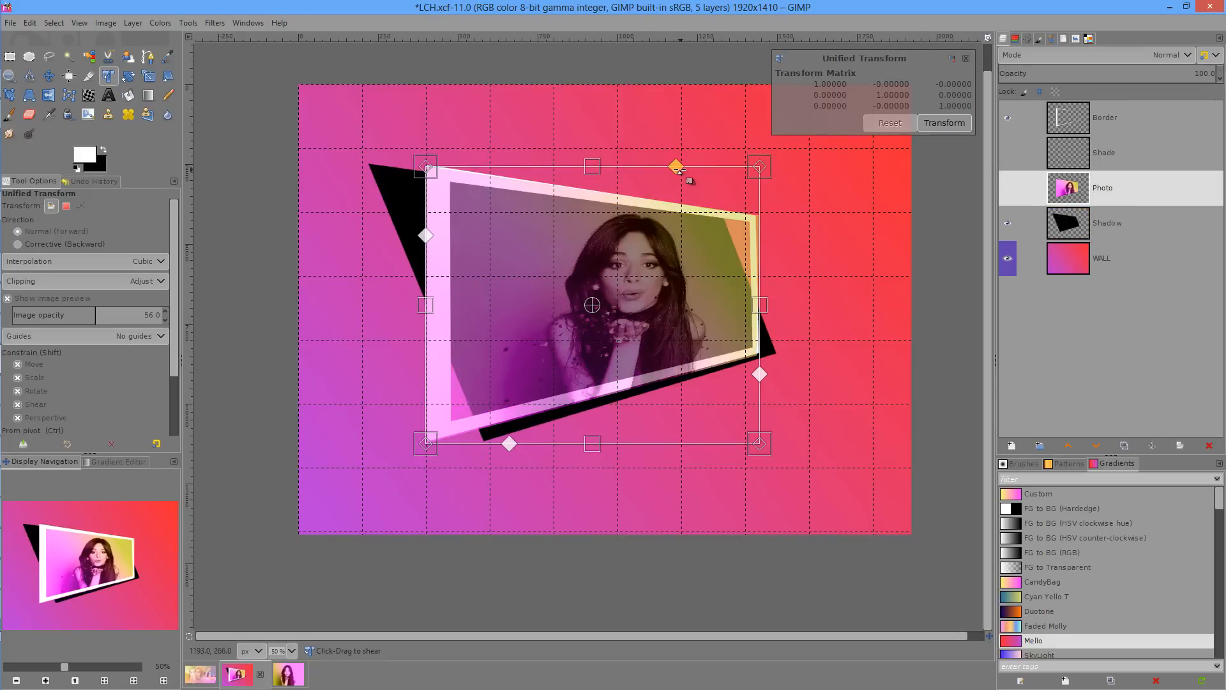
left_click_drag(677, 166, 622, 166)
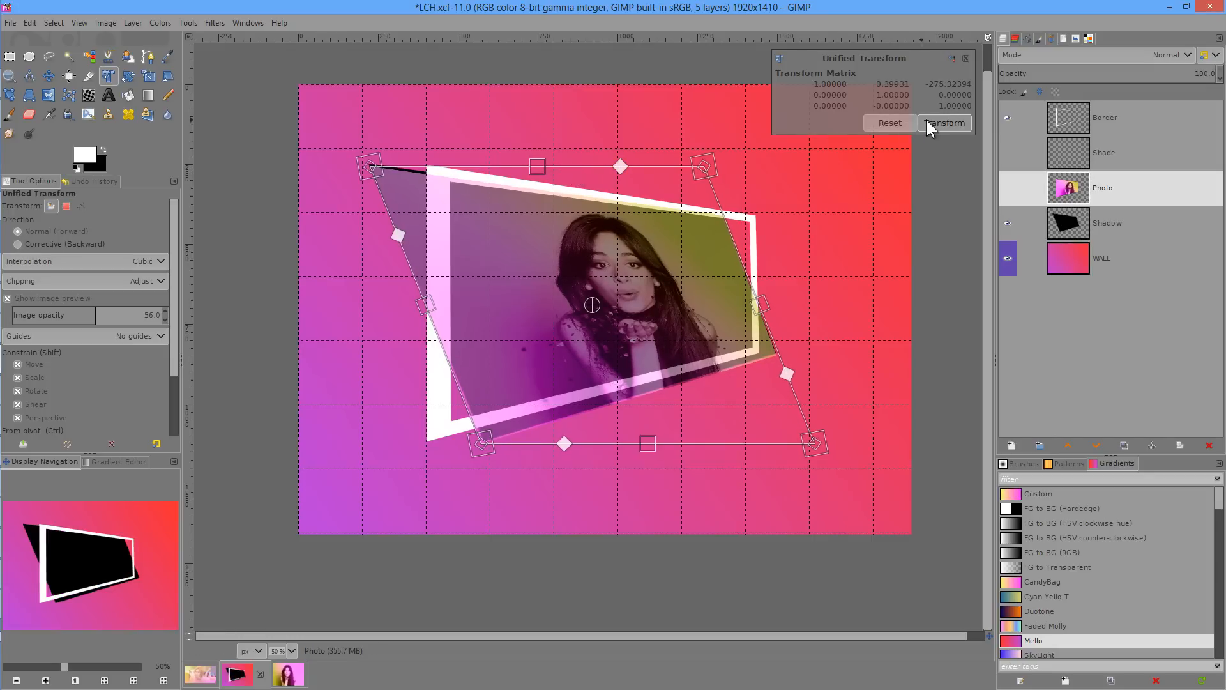
left_click(944, 123)
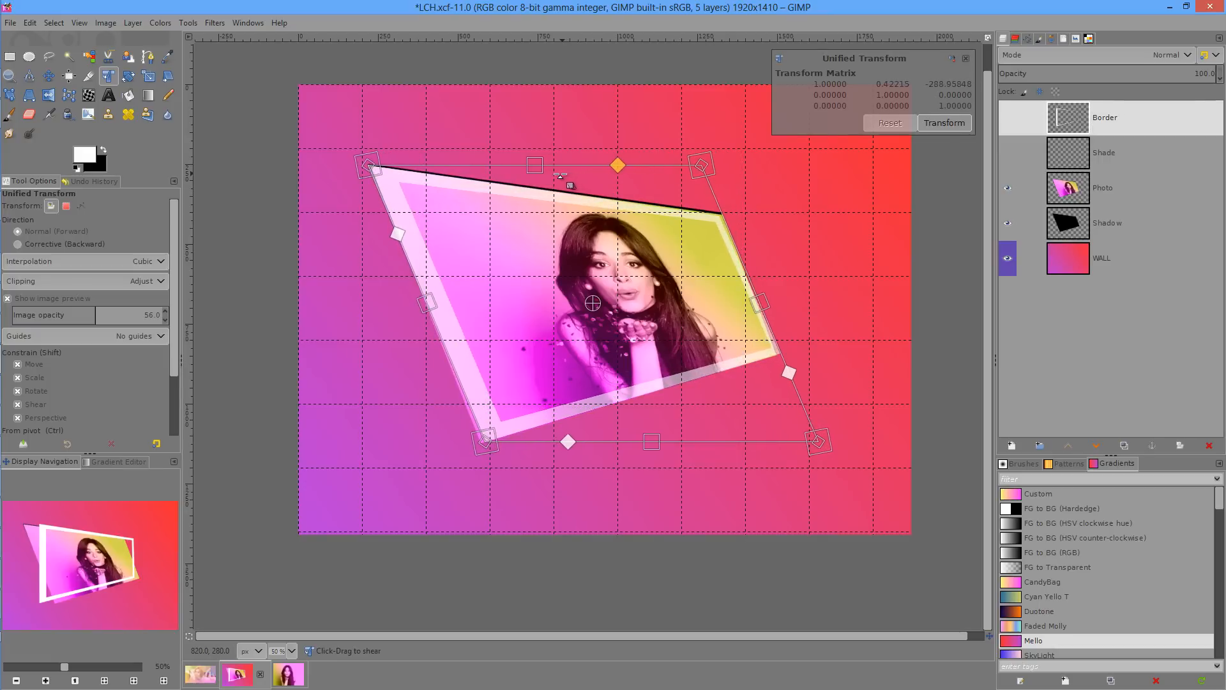
left_click(944, 123)
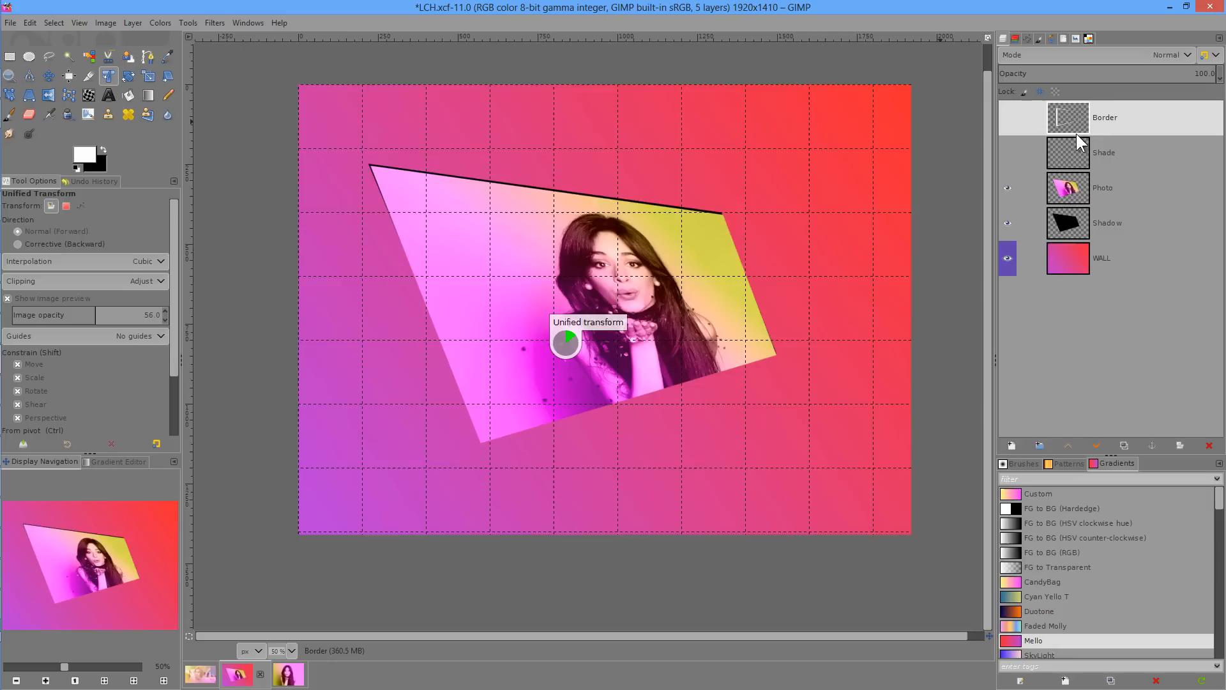
left_click(1007, 118)
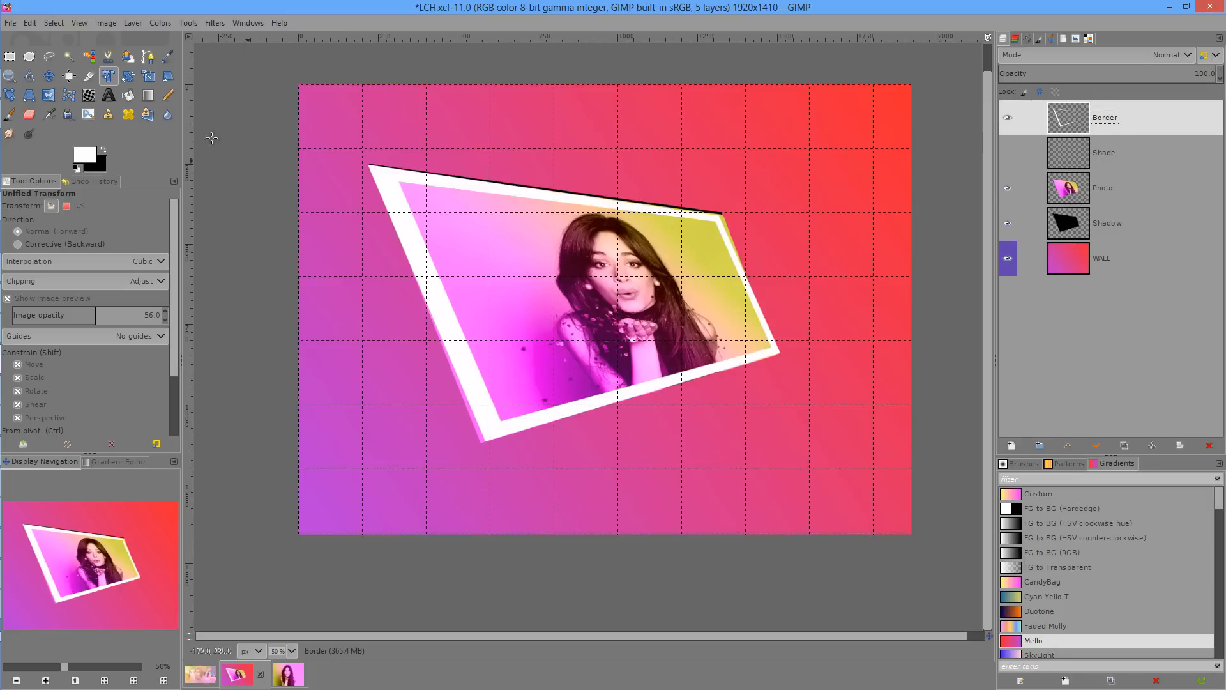
Move the white frame slightly away from the shadow so it juts out lower-left
left_click(50, 75)
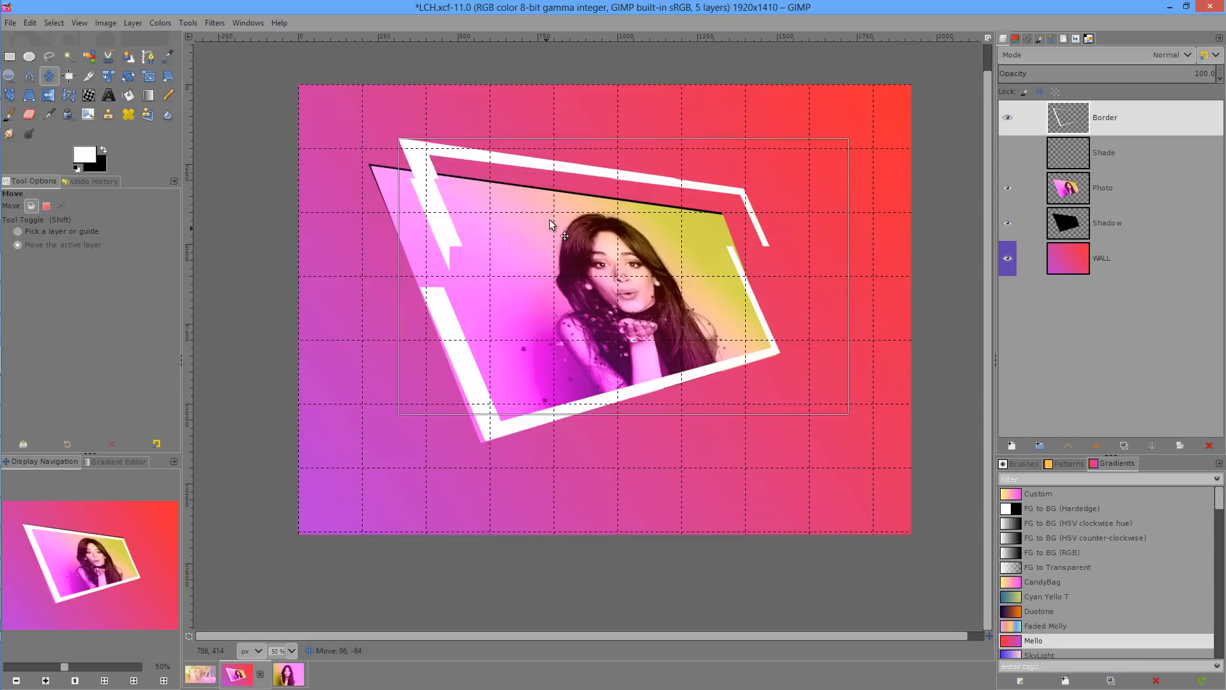
left_click_drag(548, 225, 545, 243)
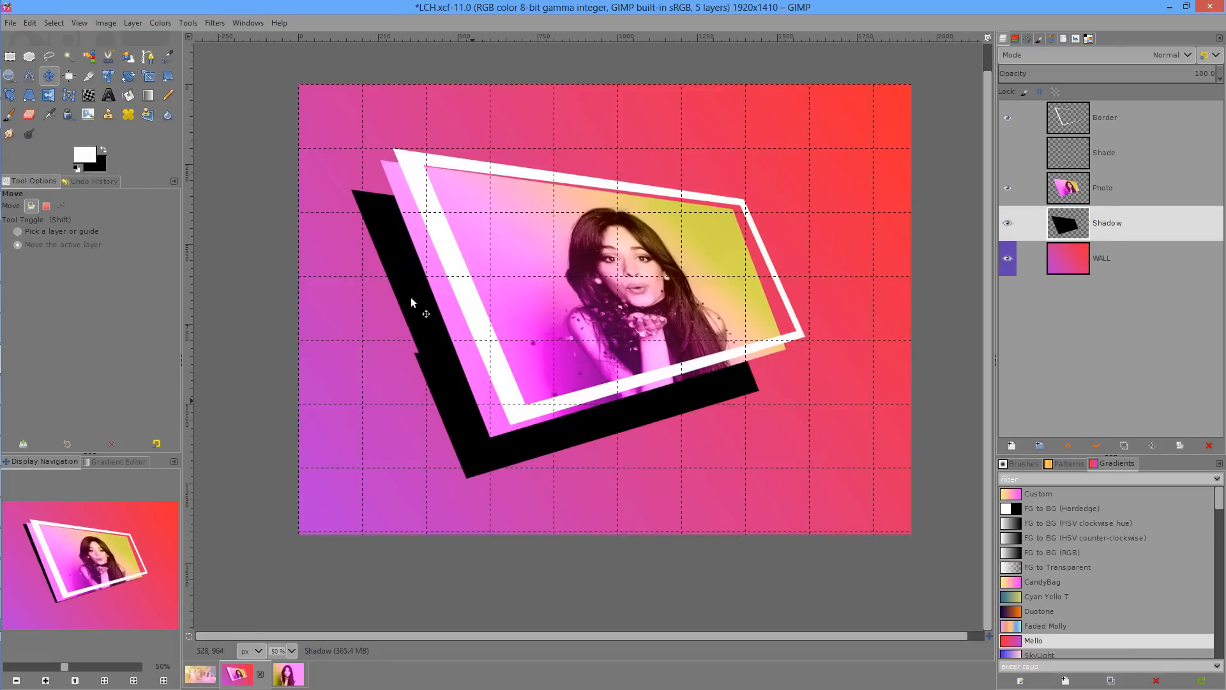
left_click(131, 22)
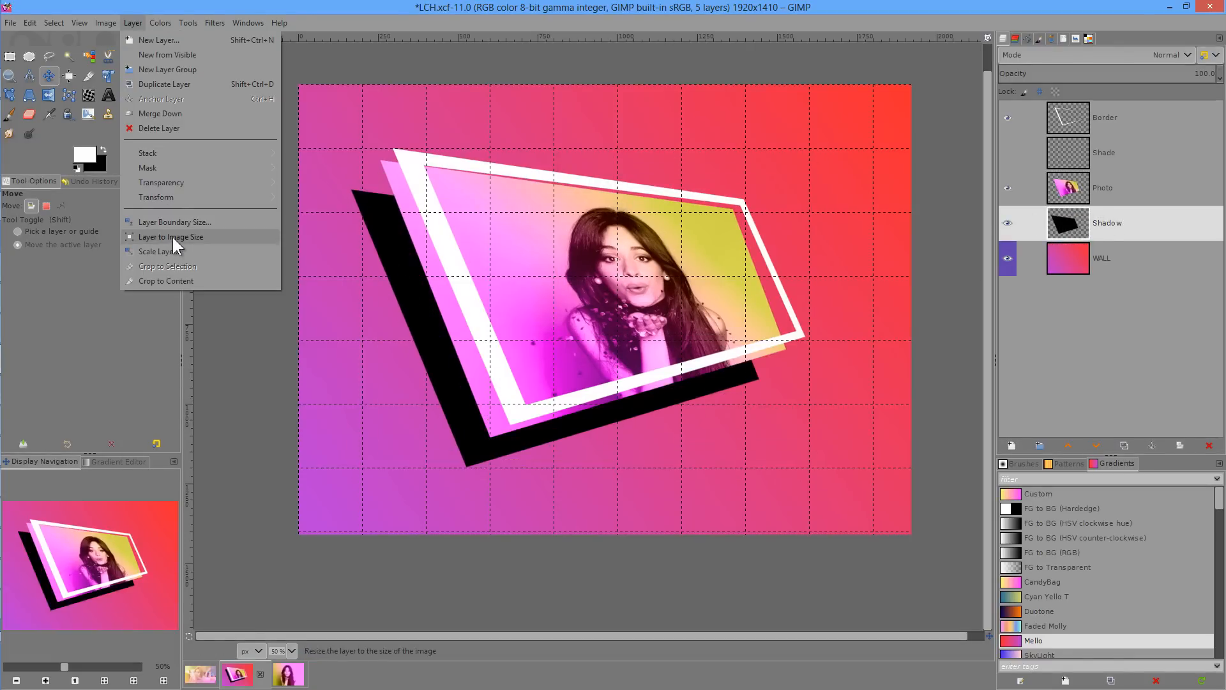
Enlarge the shadow layer to image size and soften it with a Gaussian Blur
left_click(170, 237)
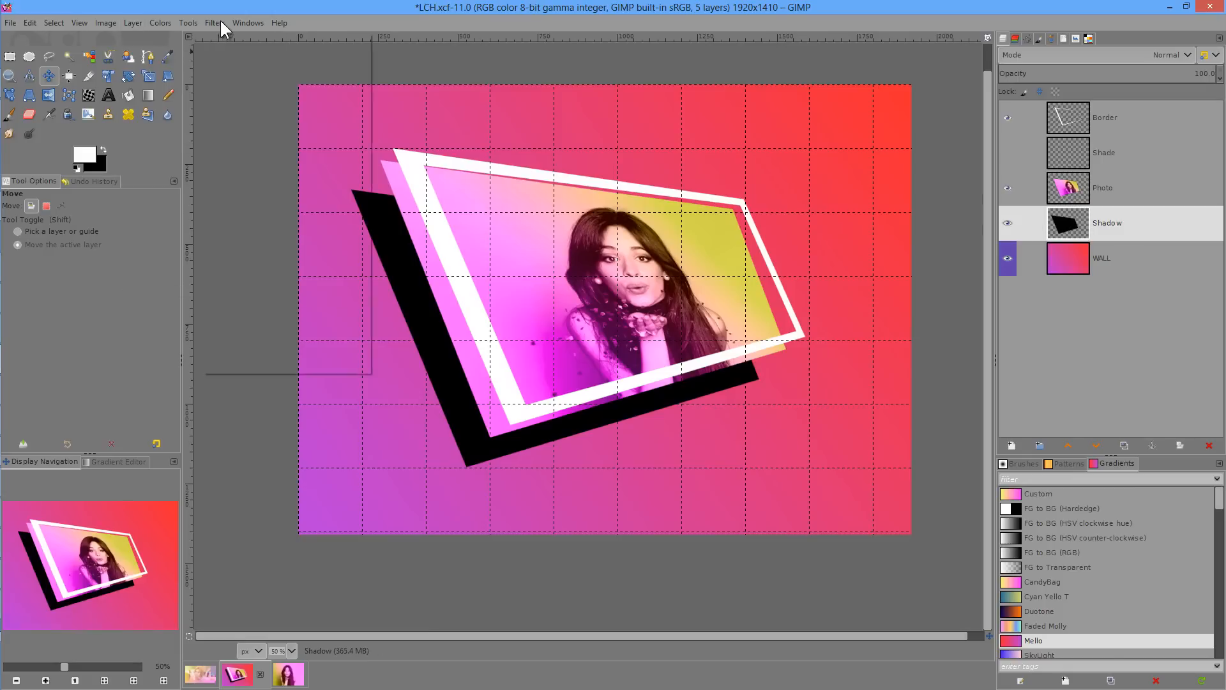
left_click(215, 21)
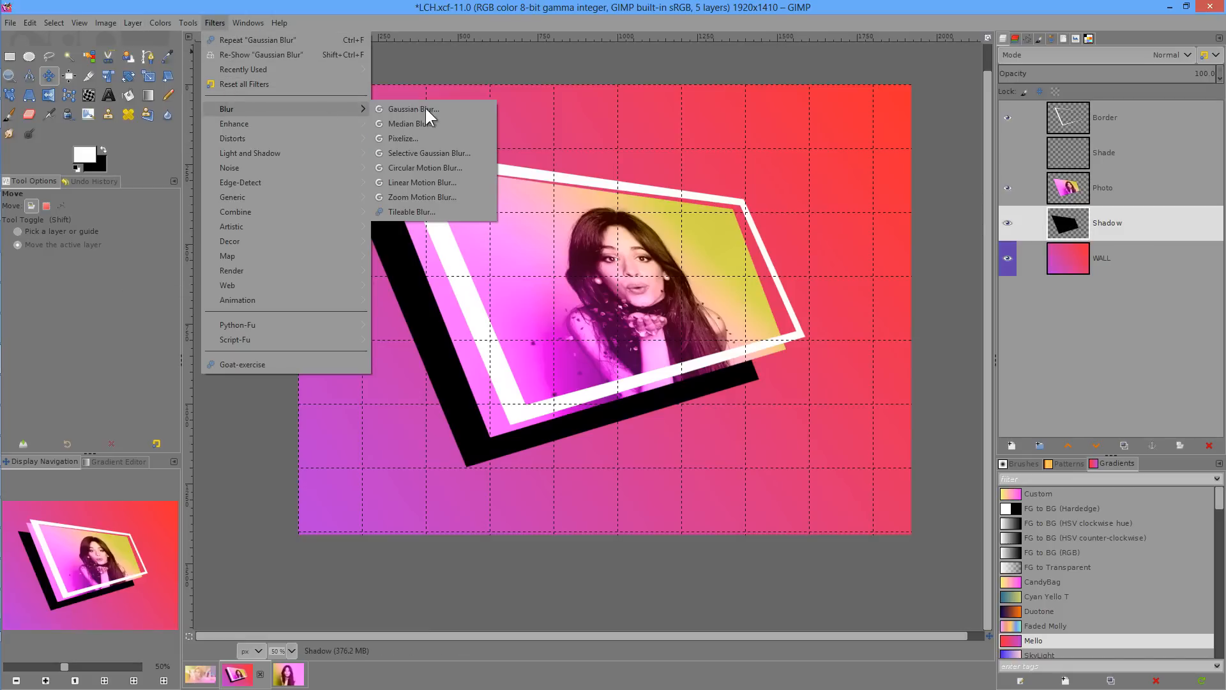
left_click(410, 109)
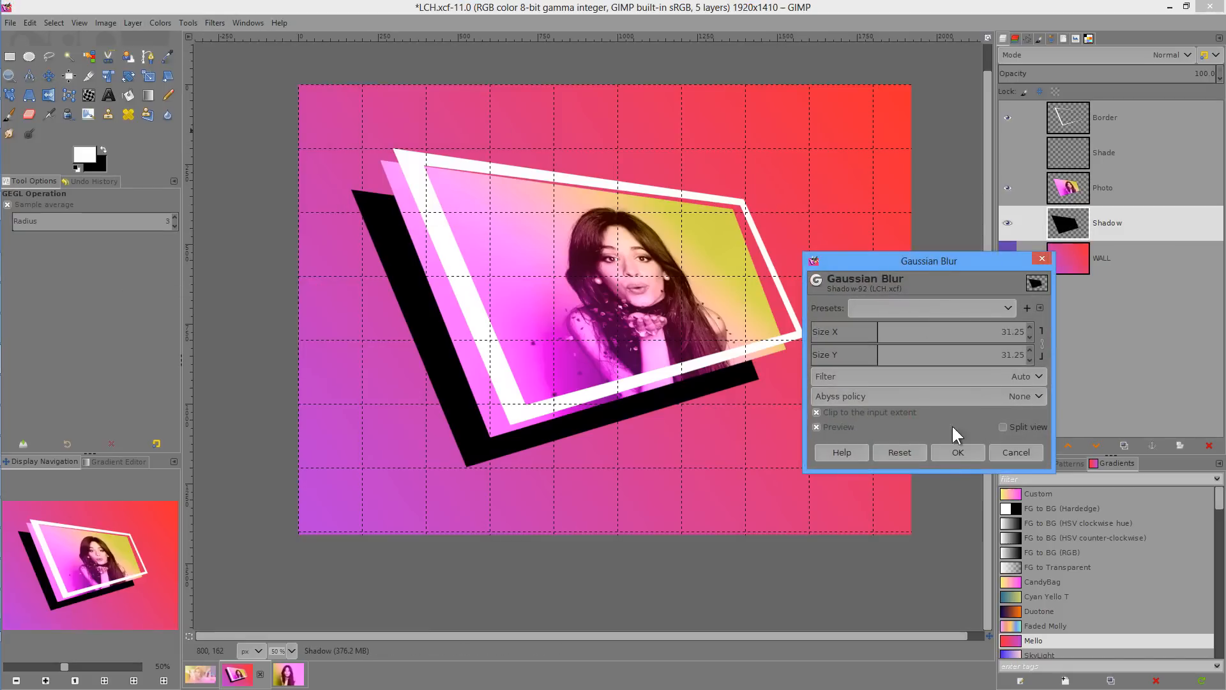
left_click(957, 452)
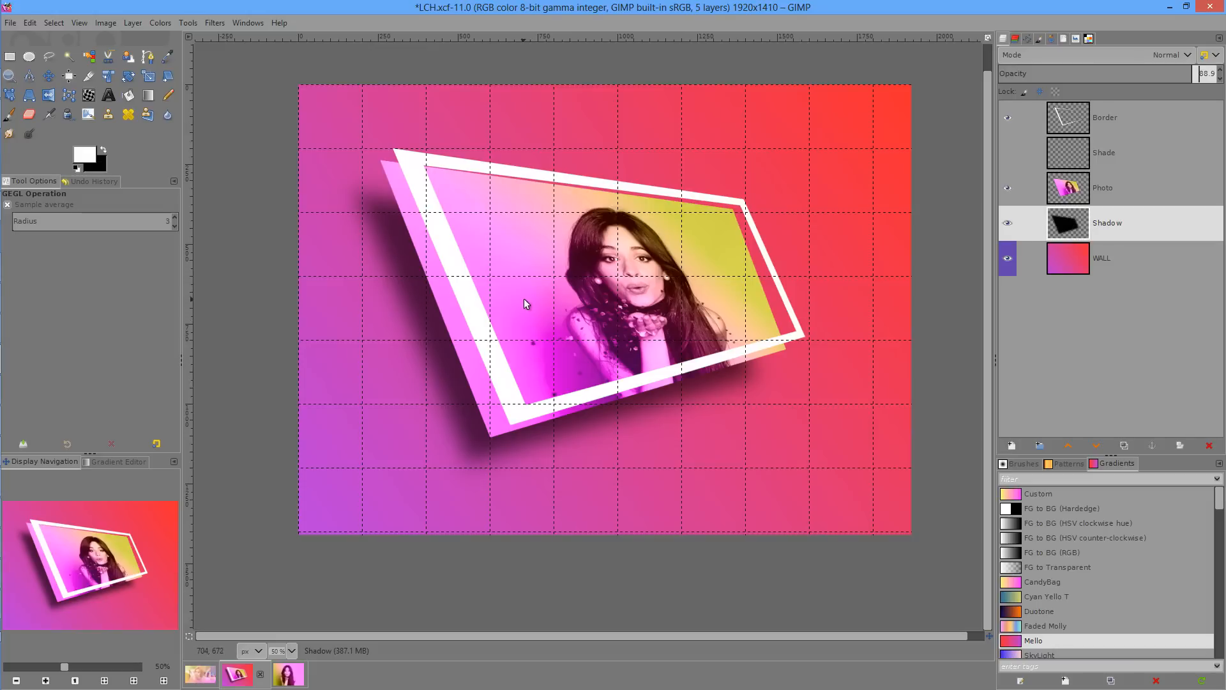
mouse_move(429, 353)
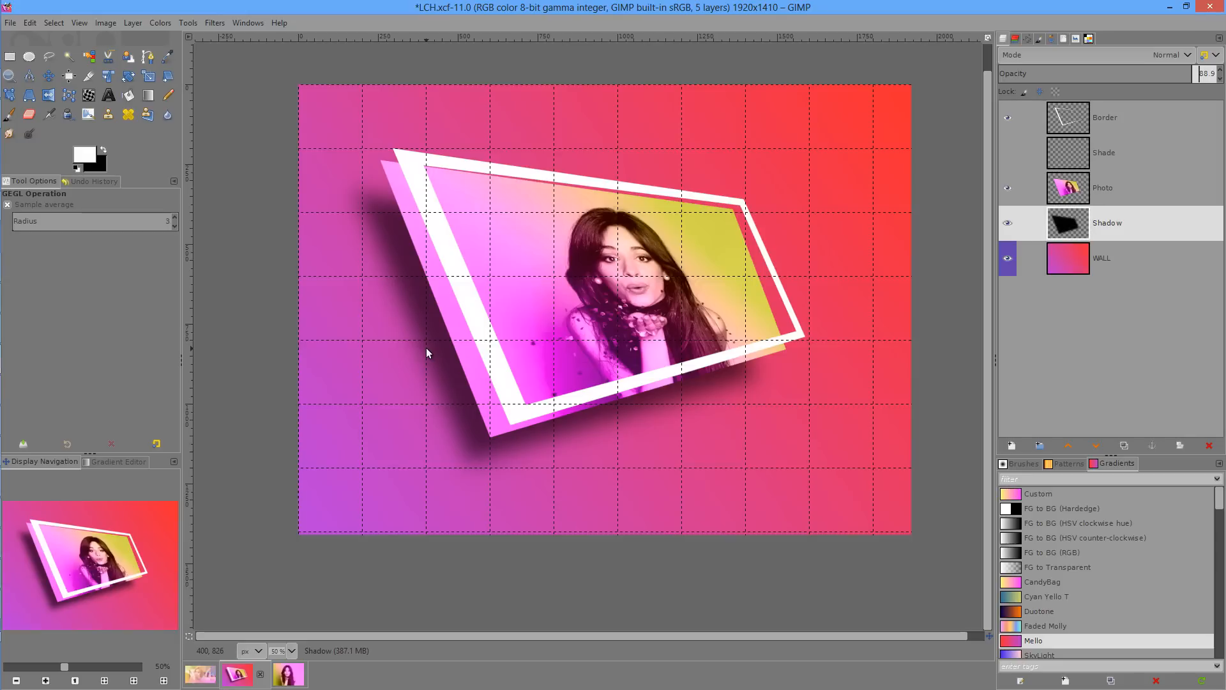
mouse_move(106, 23)
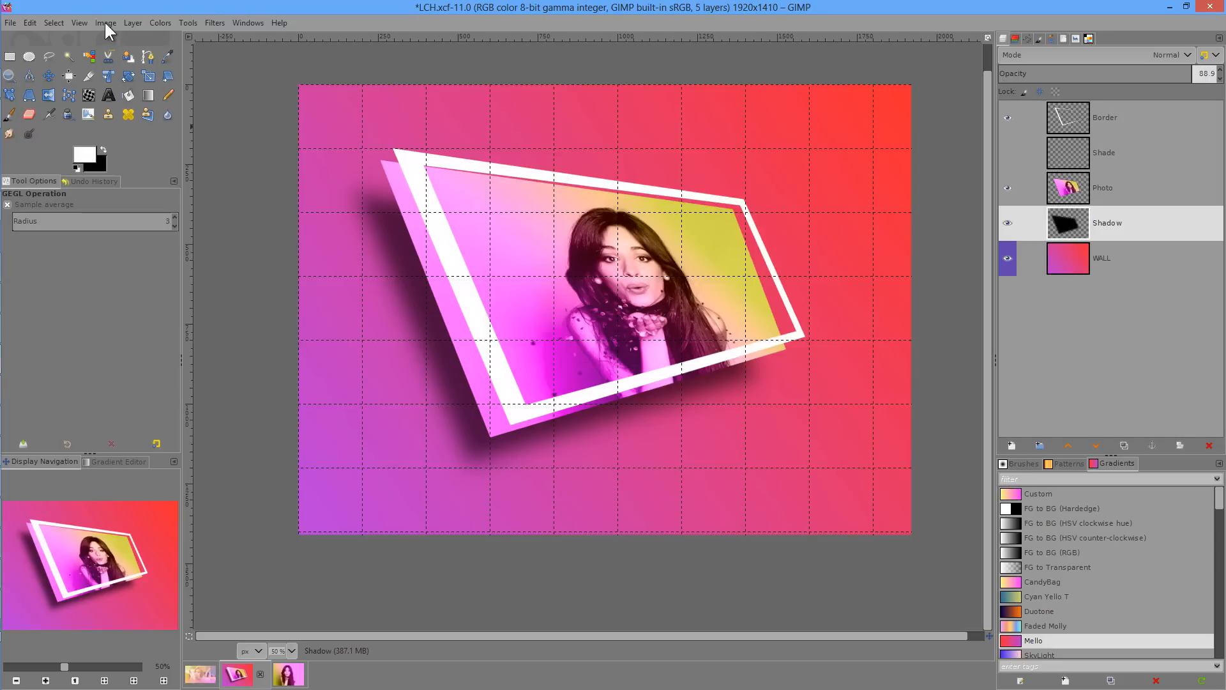
Hide the grid from the View menu for a clean final view
left_click(79, 22)
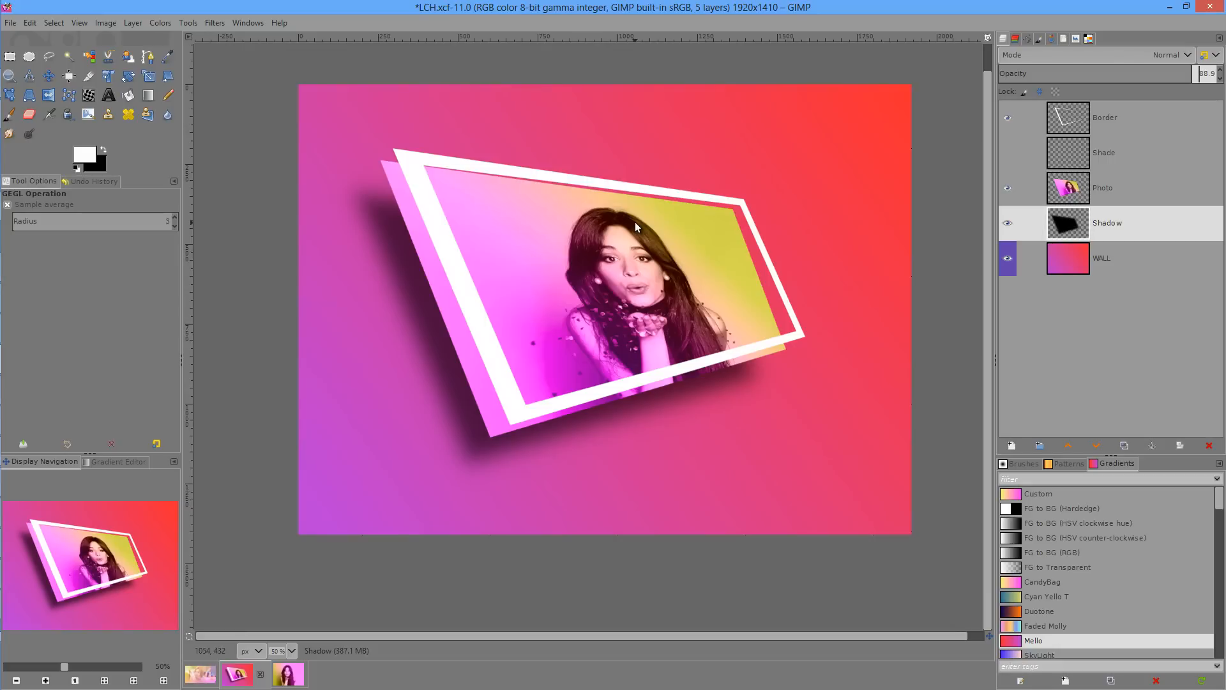
mouse_move(549, 257)
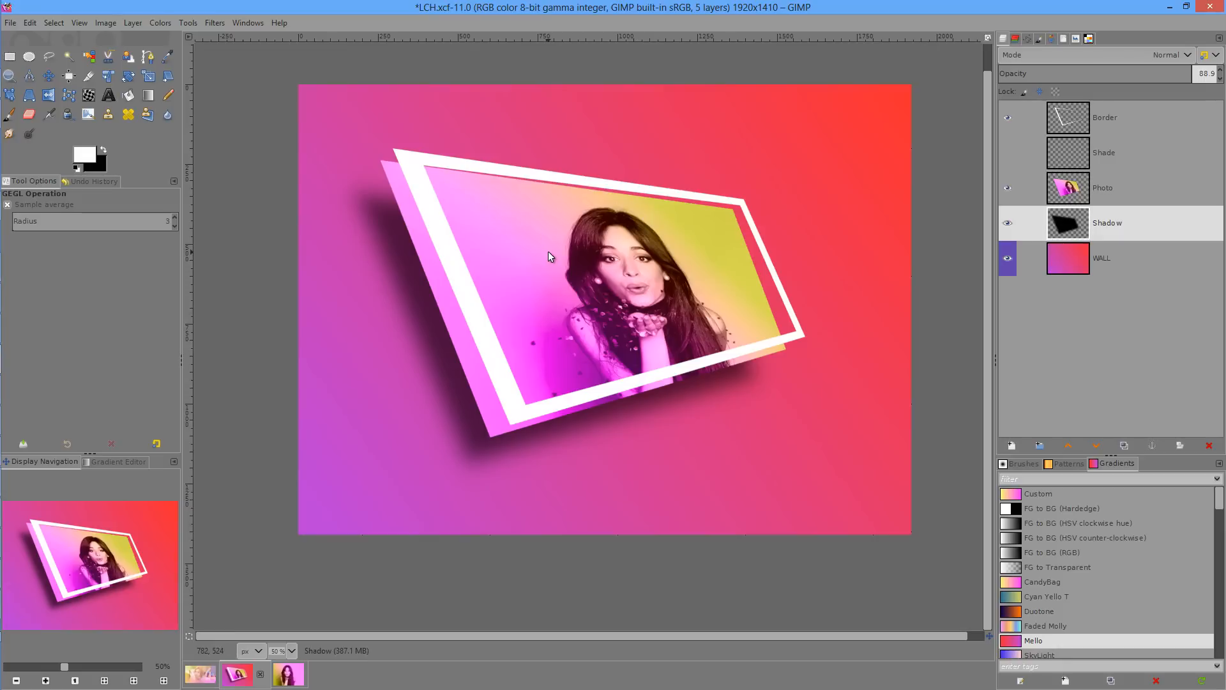